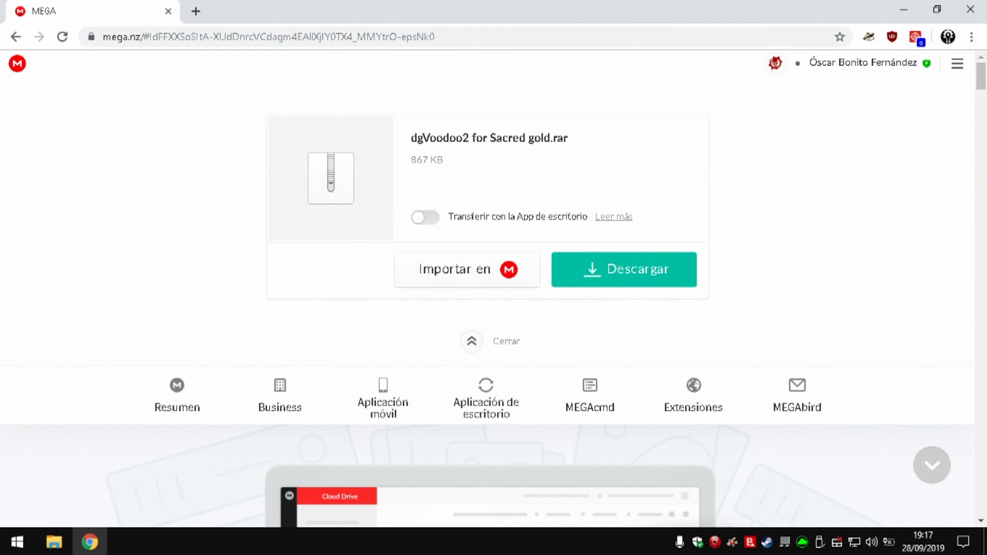
mouse_move(602, 327)
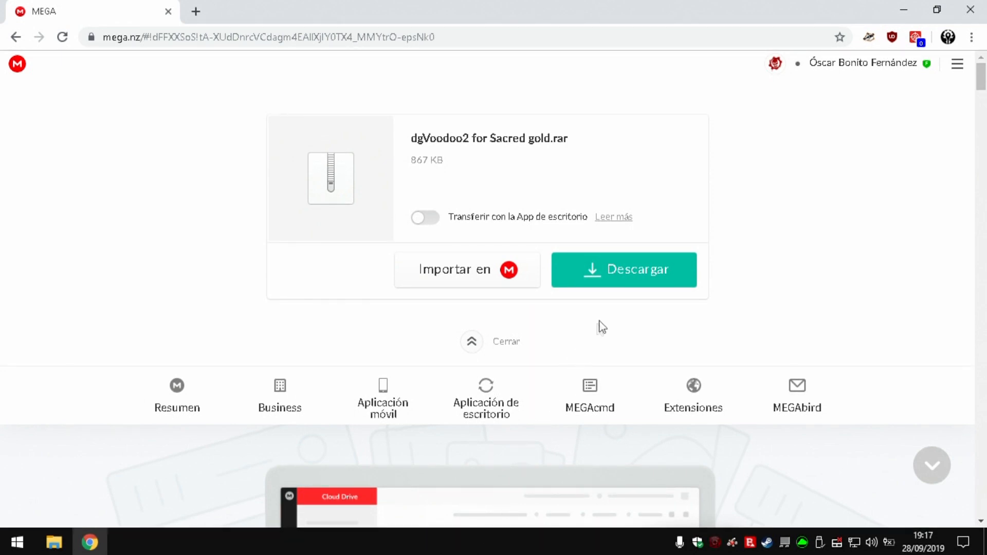
Download the dgVoodoo2 for Sacred gold.rar archive from the MEGA share page
left_click(623, 268)
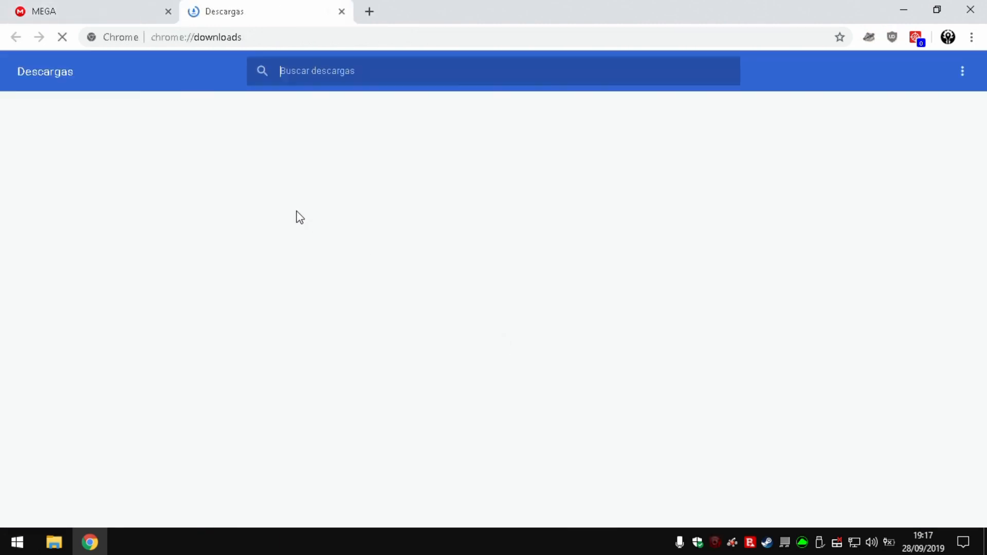
Scan the downloaded .rar with Bitdefender and extract it into its own dgVoodoo2 for Sacred gold folder
right_click(202, 109)
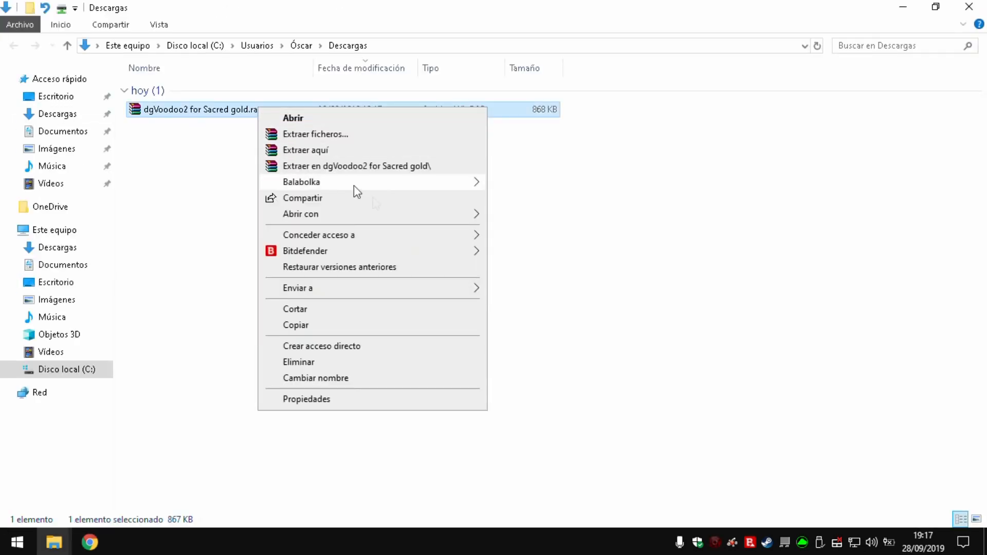
left_click(509, 256)
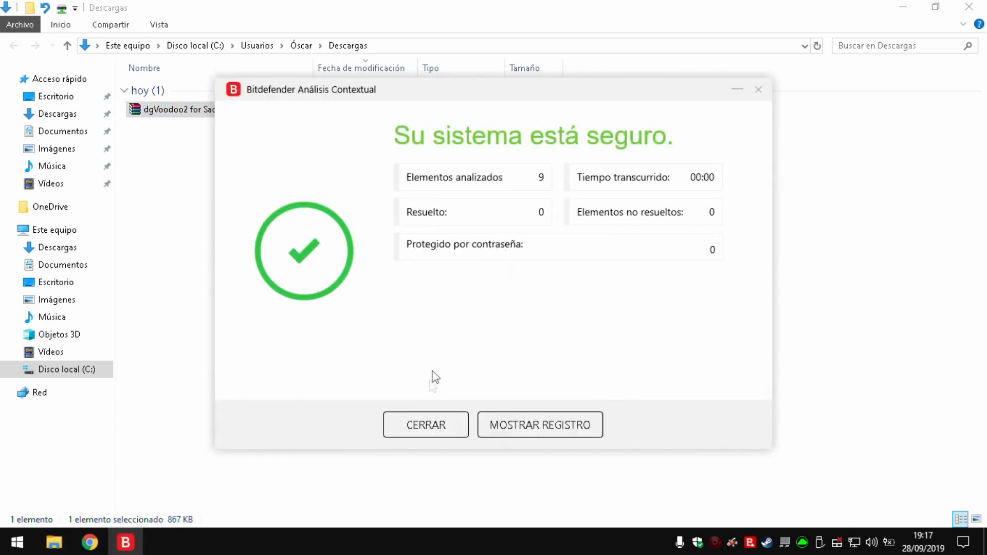
right_click(194, 109)
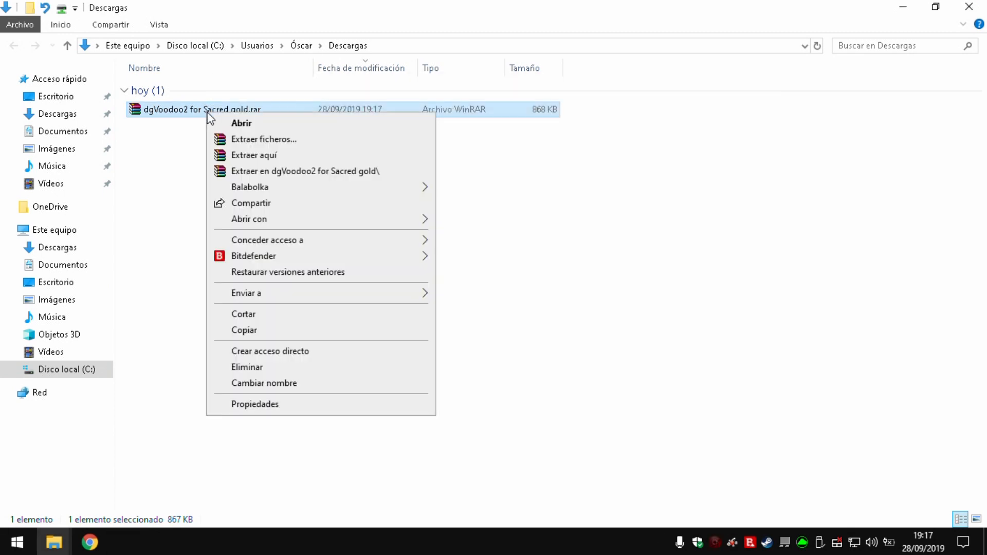
left_click(303, 177)
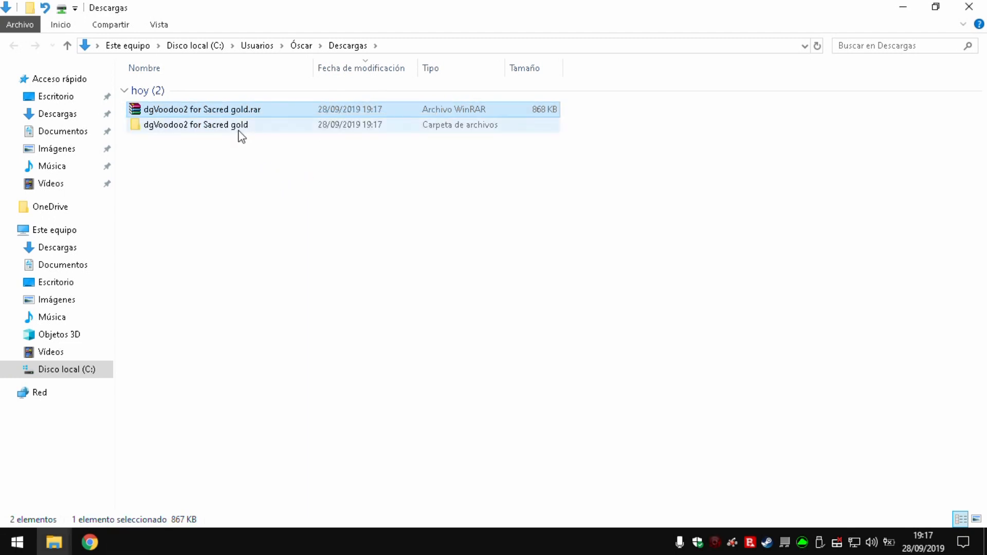
Paste the four DLLs, dgVoodoo.conf and dgVoodooCpl.exe into the Sacred Gold Steam folder
double_click(196, 124)
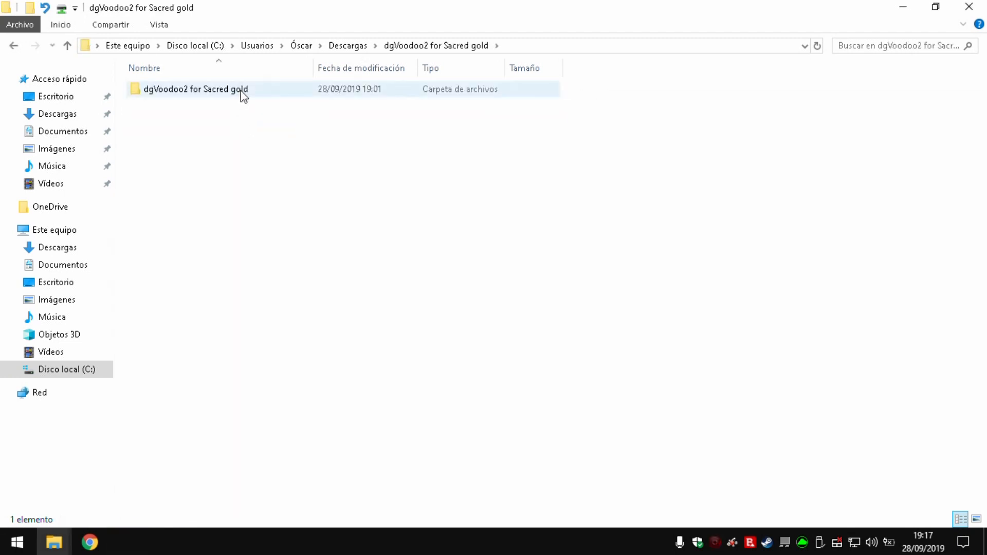
double_click(195, 88)
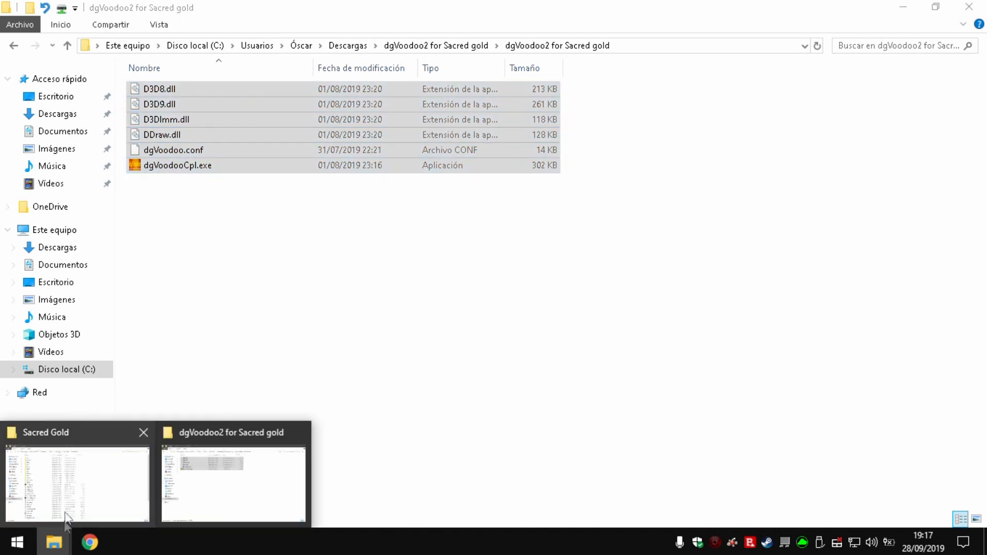
left_click(75, 481)
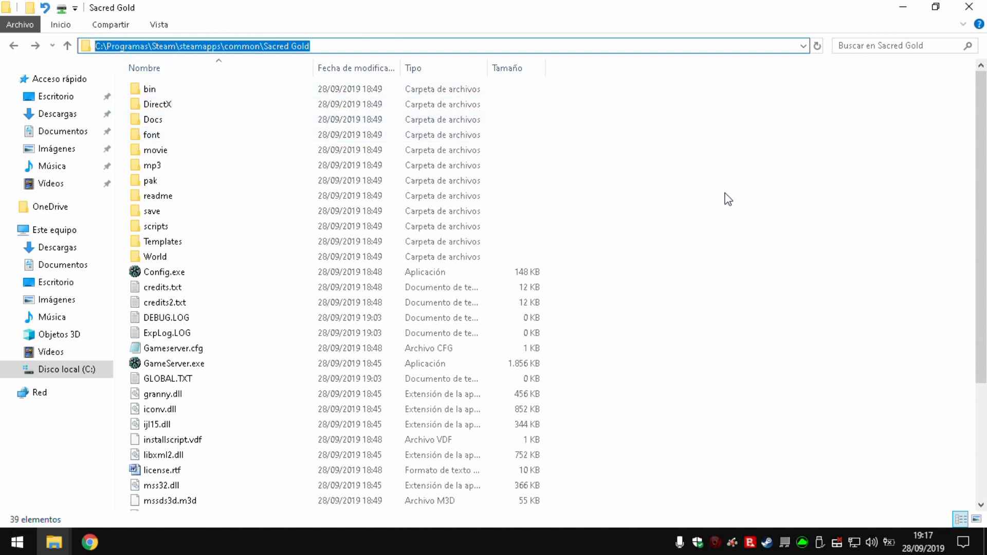
right_click(727, 199)
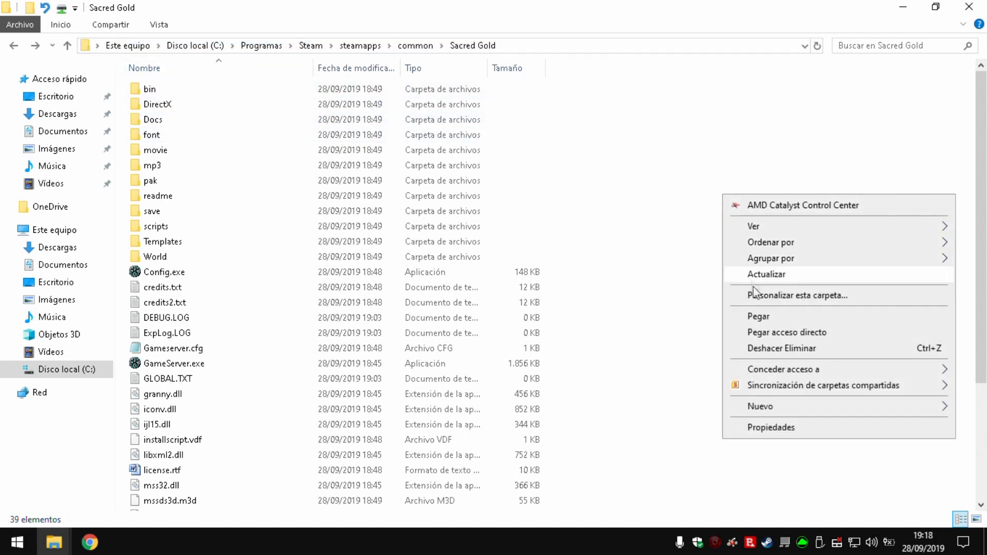
left_click(758, 316)
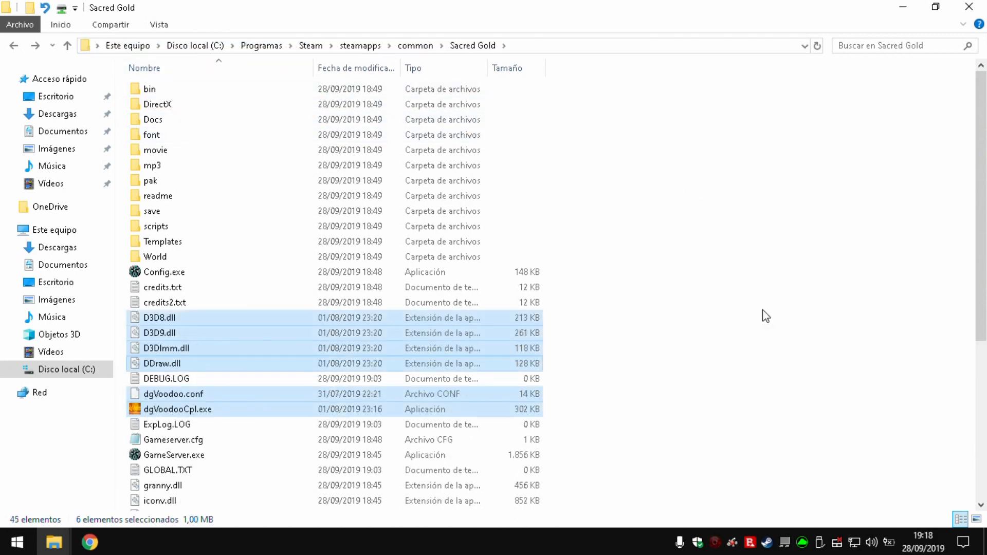
scroll("down", 3)
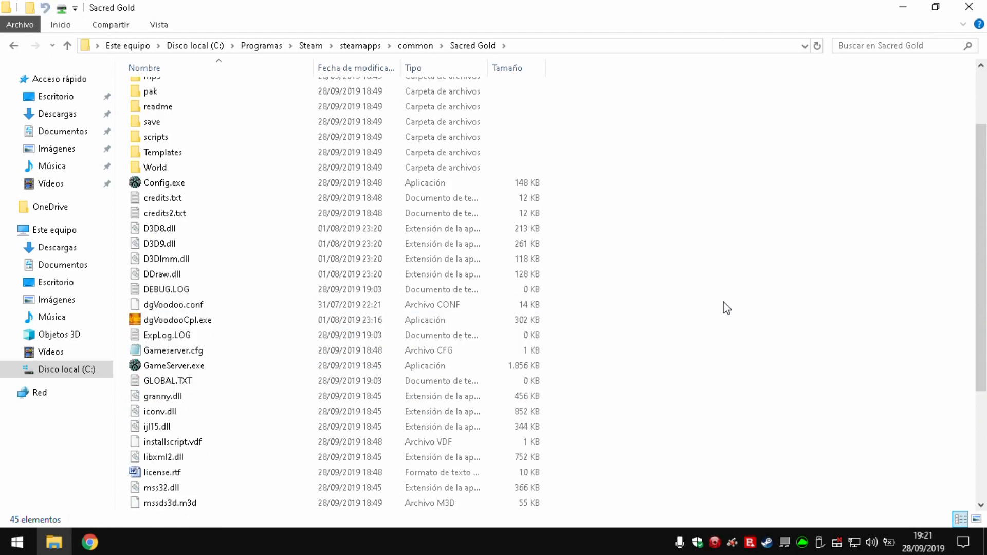
Run dgVoodooCpl.exe past the security warning and choose the Sacred Gold folder as config folder
double_click(178, 320)
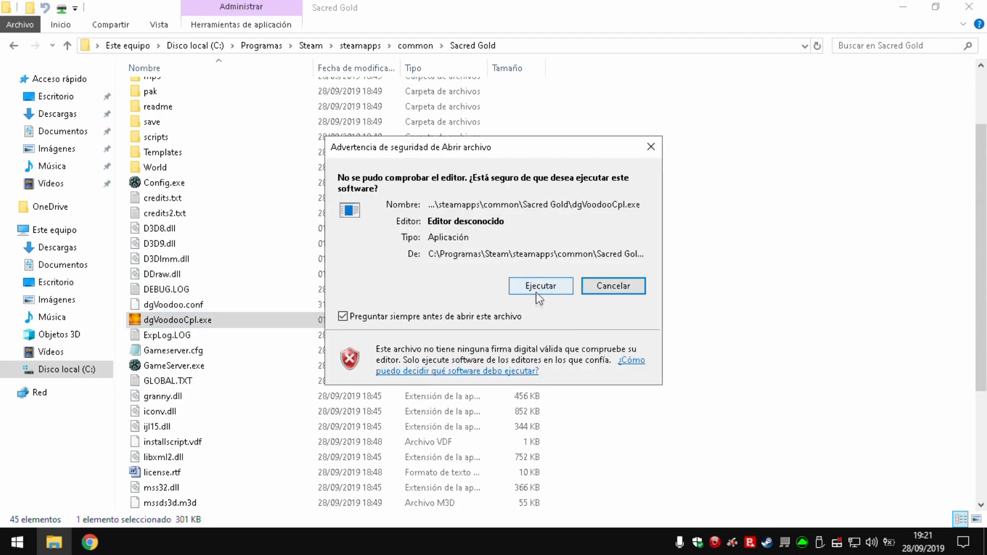
left_click(540, 286)
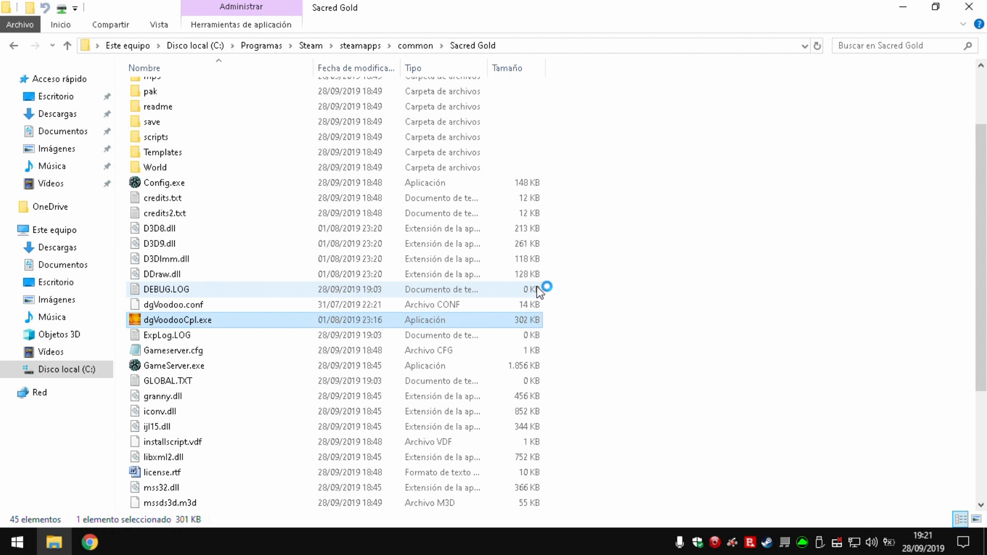
double_click(177, 320)
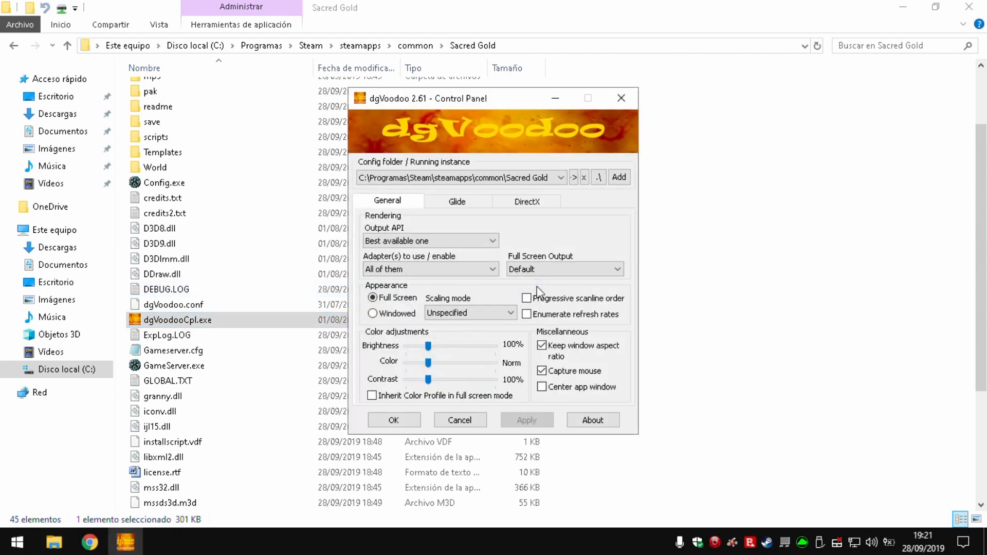
mouse_move(461, 165)
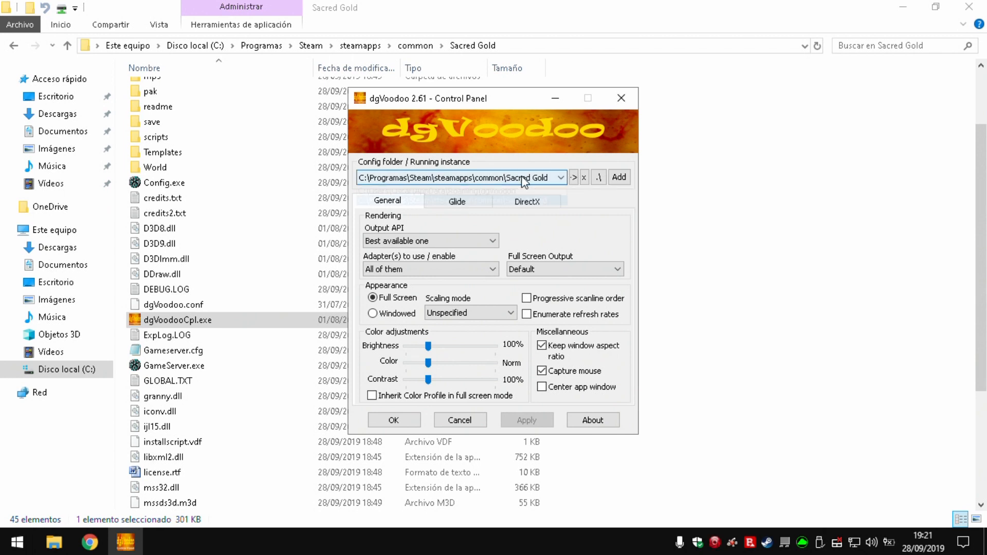
left_click(559, 177)
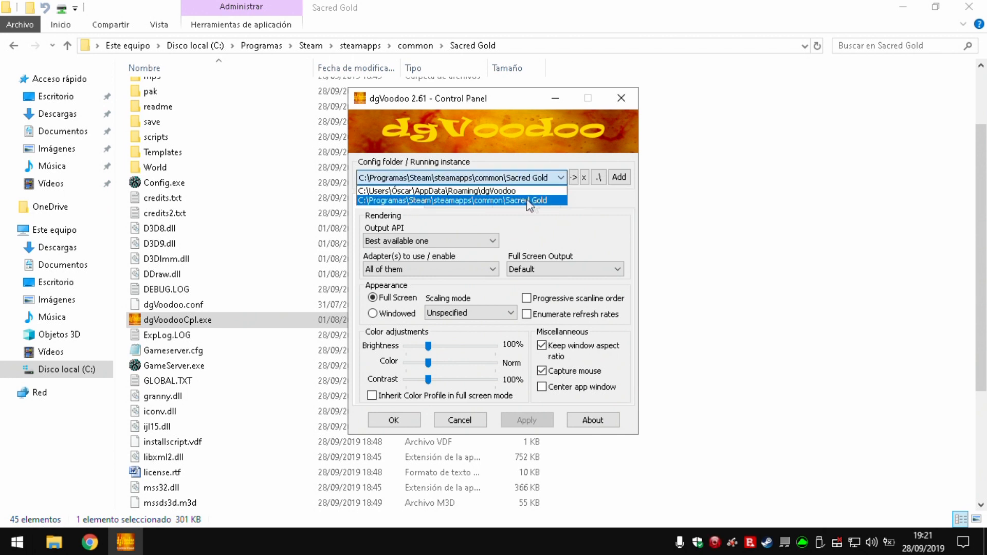
mouse_move(502, 207)
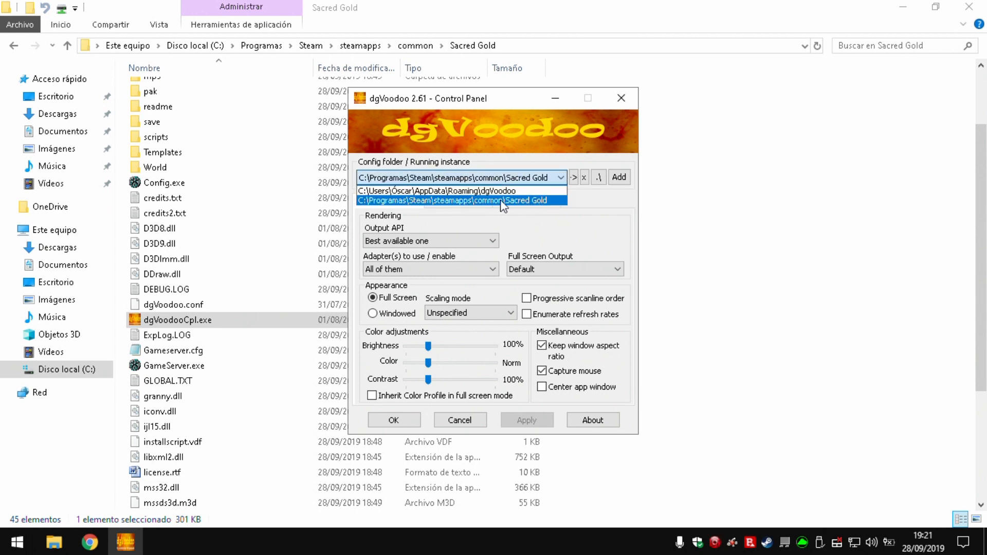
left_click(452, 200)
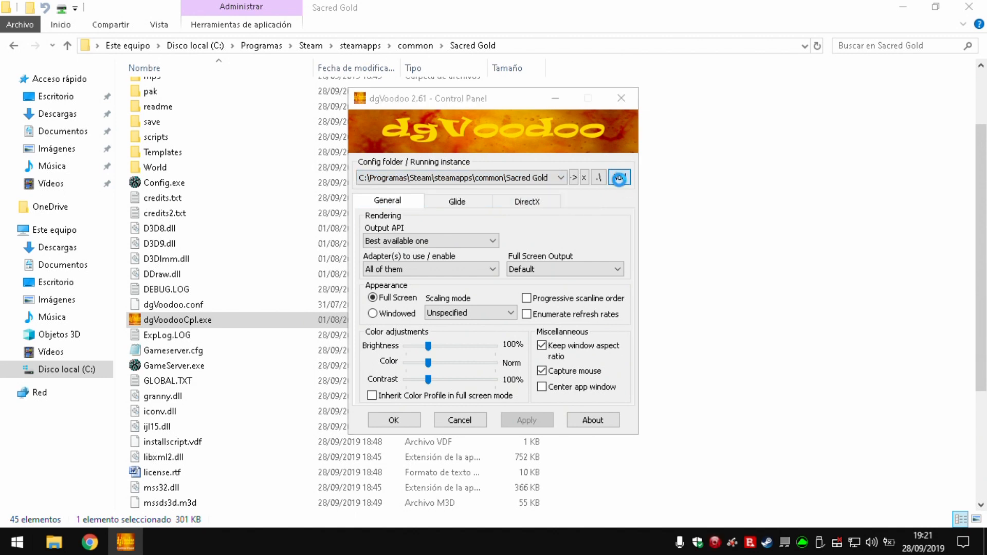
Browse C: > Programas > Steam > steamapps > common > Sacred Gold and confirm it as the config folder
left_click(619, 177)
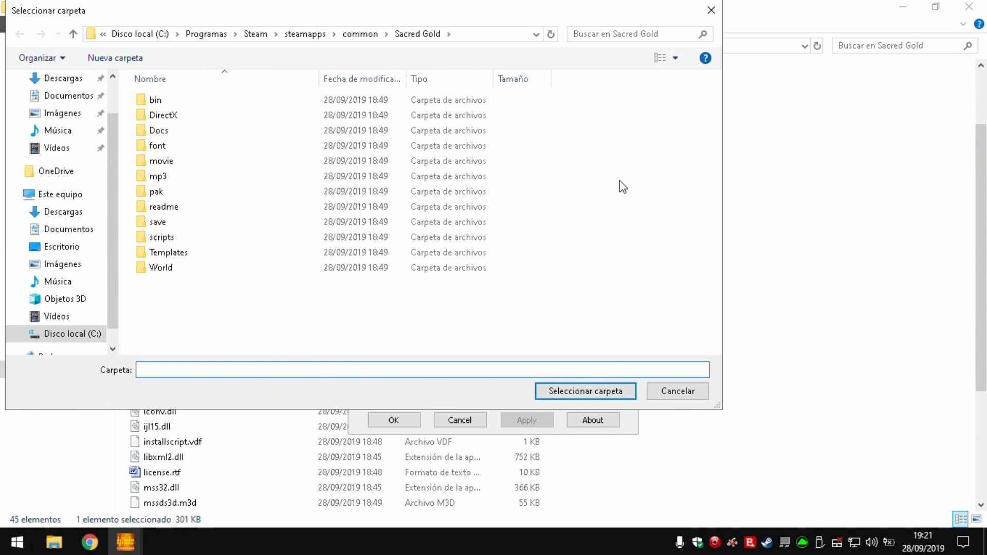
left_click(71, 333)
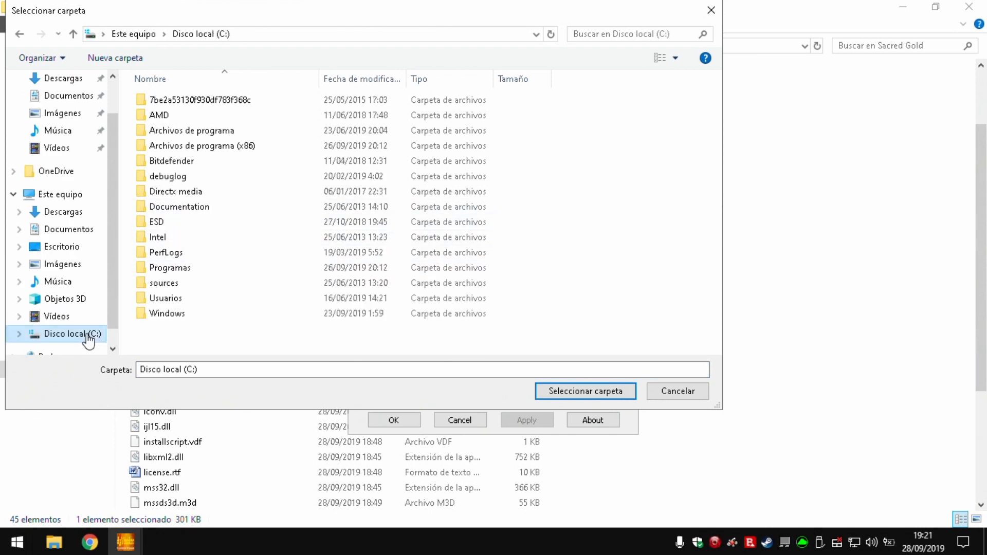
double_click(173, 267)
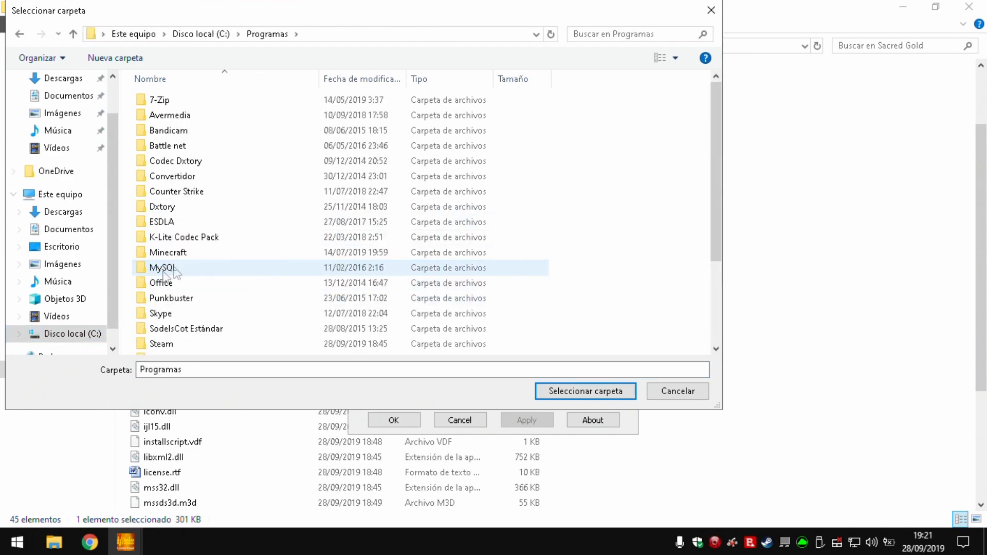
double_click(161, 343)
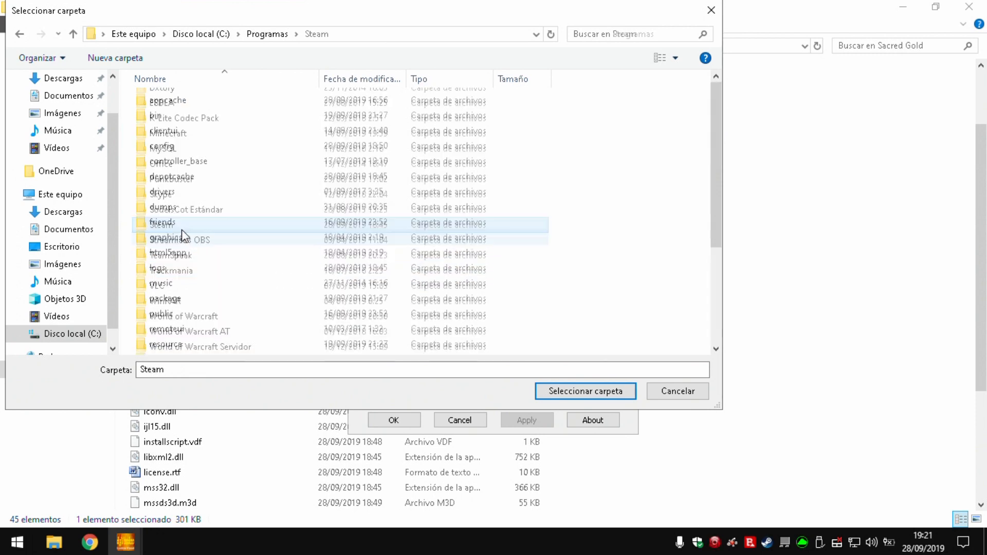
left_click(173, 284)
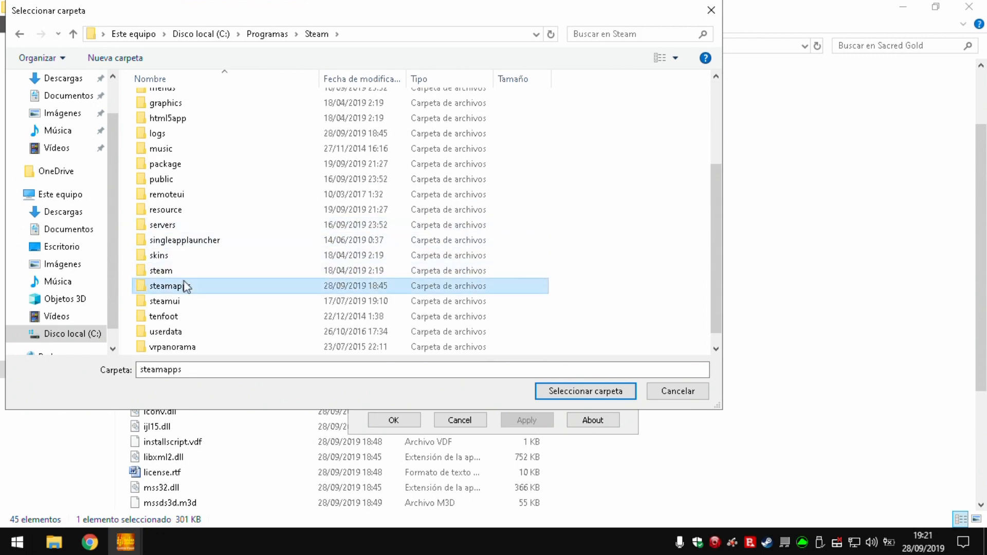
double_click(178, 286)
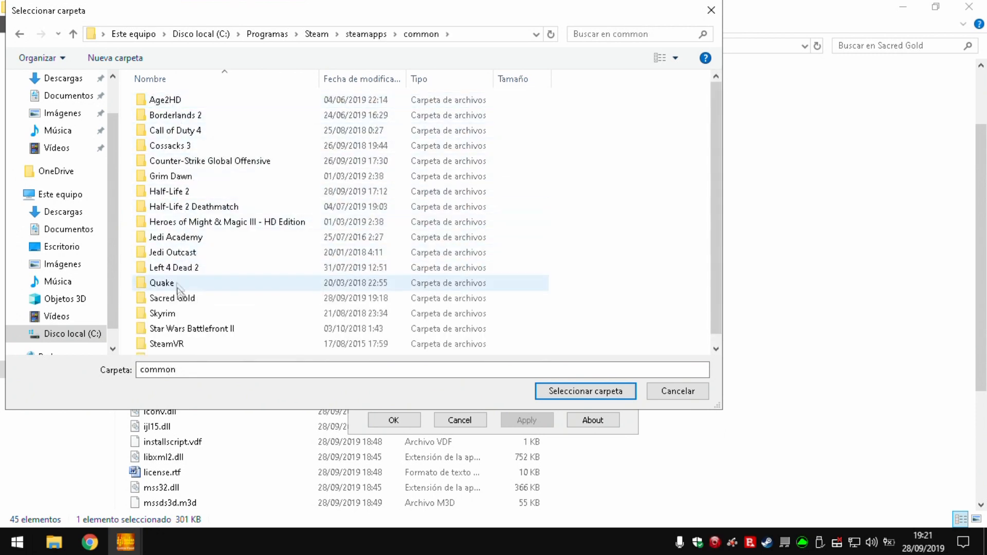
double_click(172, 299)
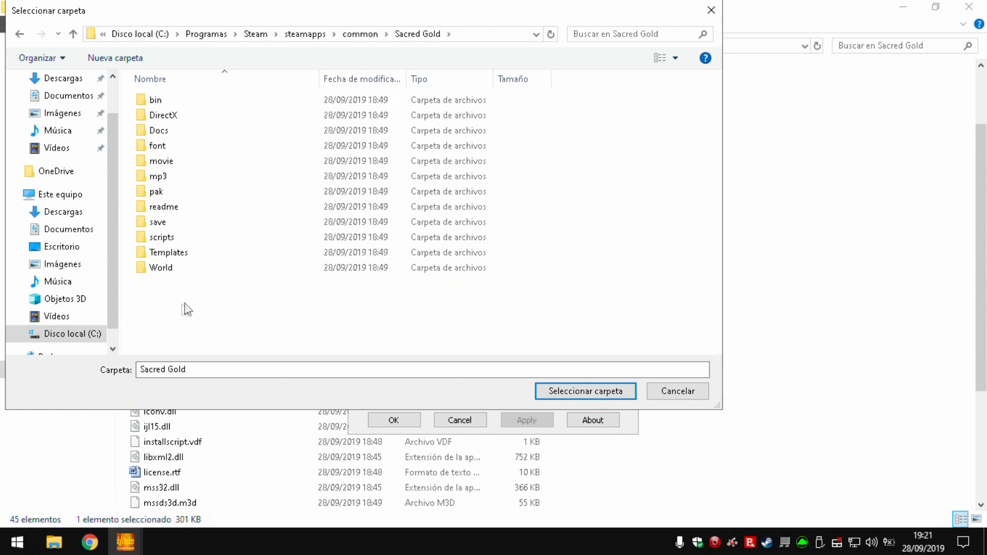
left_click(585, 391)
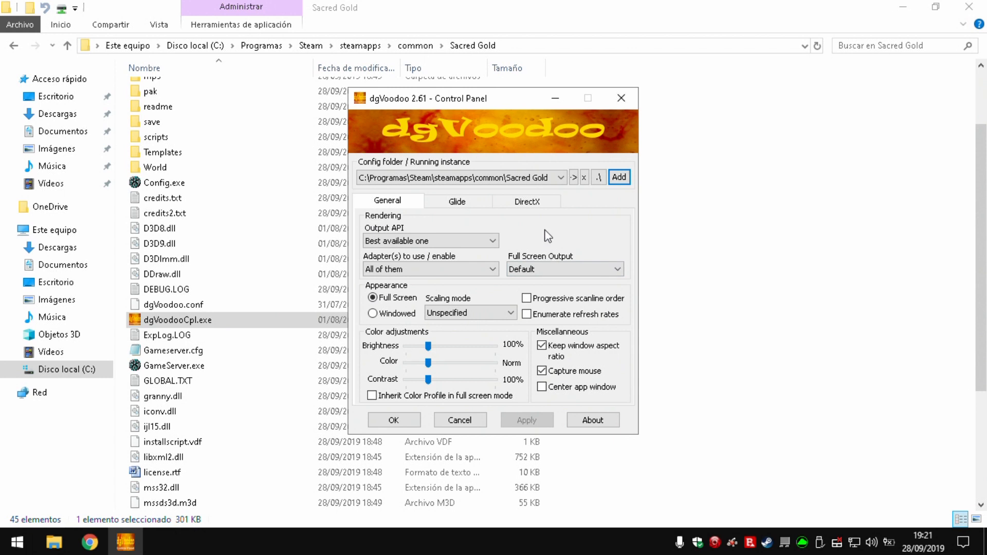
mouse_move(526, 248)
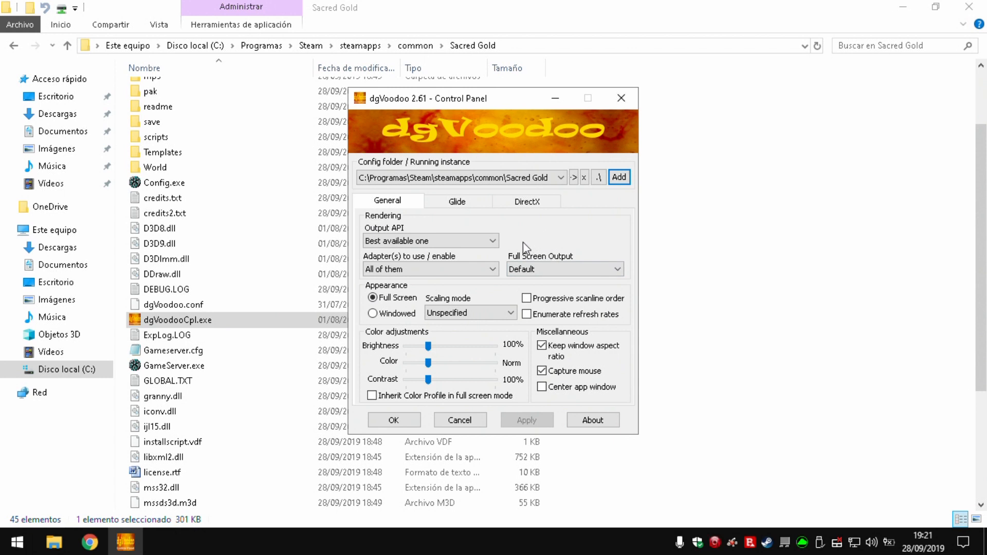
Use the AMD Radeon HD 7500M/7600M Series adapter with Stretched scaling mode
left_click(491, 269)
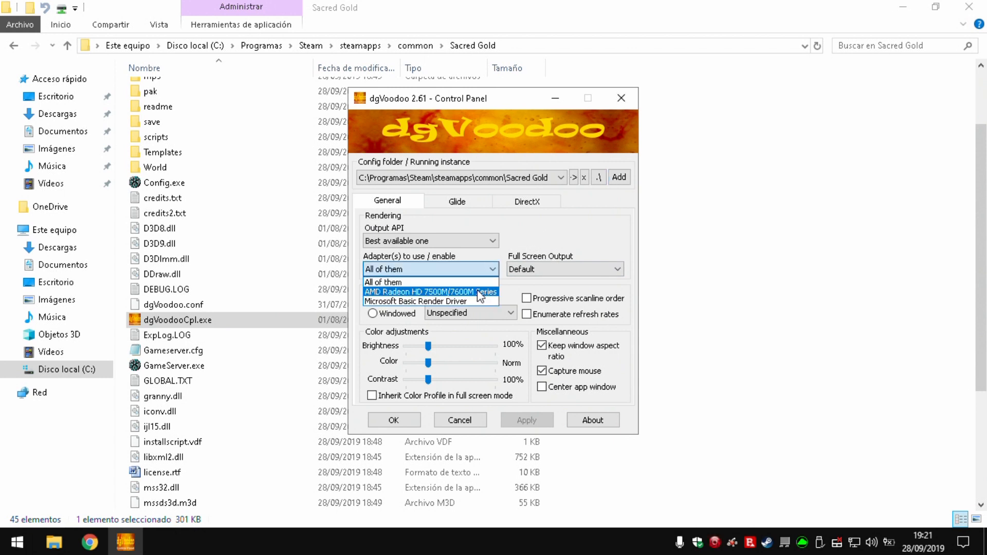
left_click(431, 291)
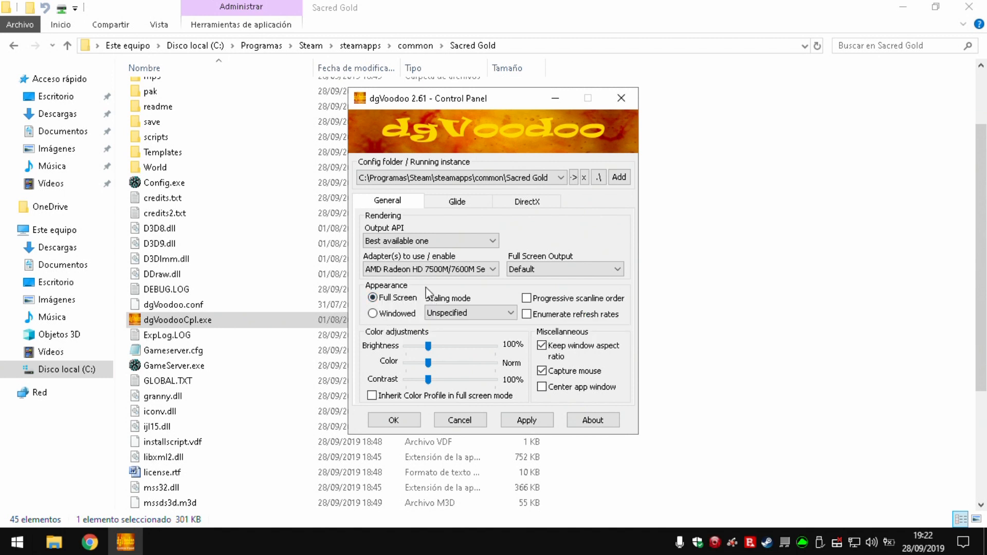
mouse_move(394, 312)
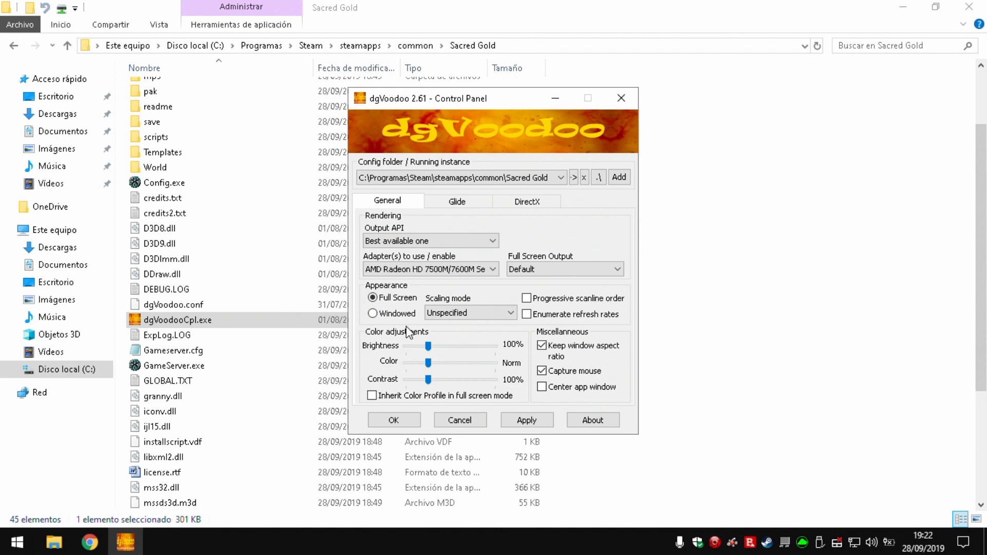
mouse_move(406, 335)
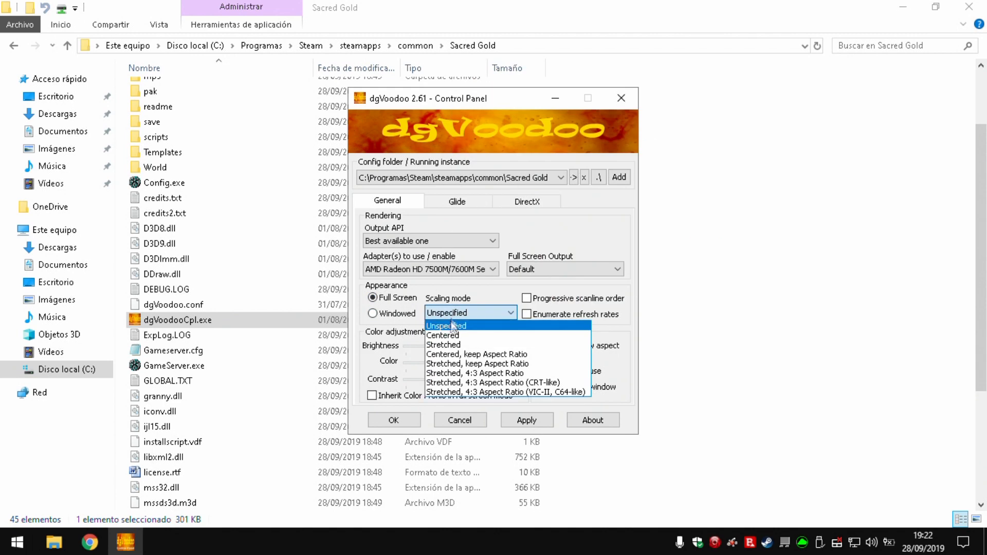
mouse_move(444, 344)
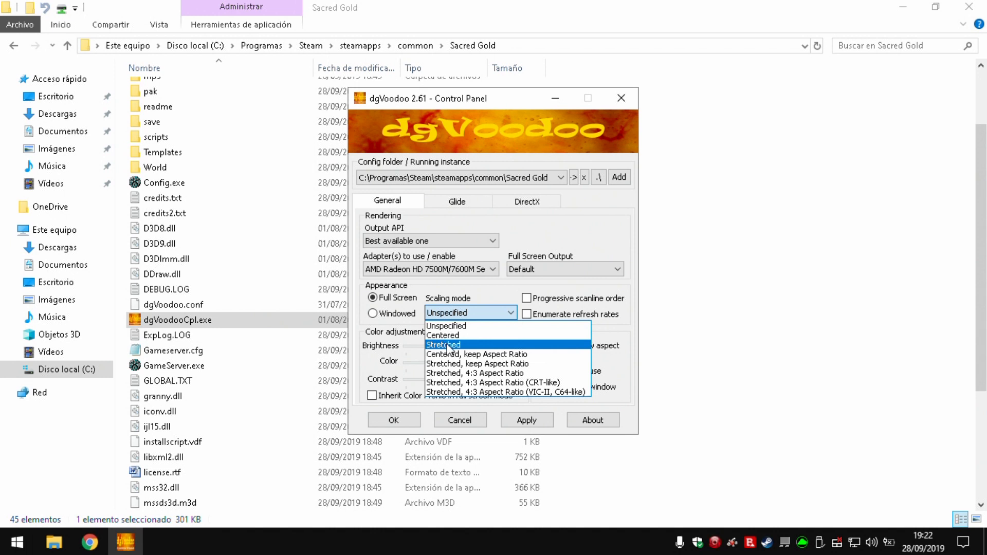
left_click(443, 345)
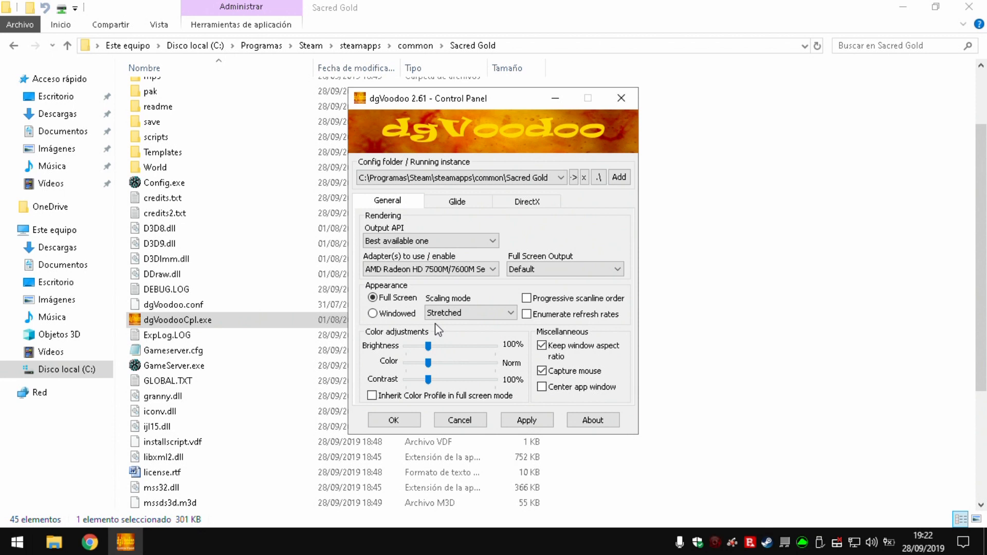
mouse_move(448, 214)
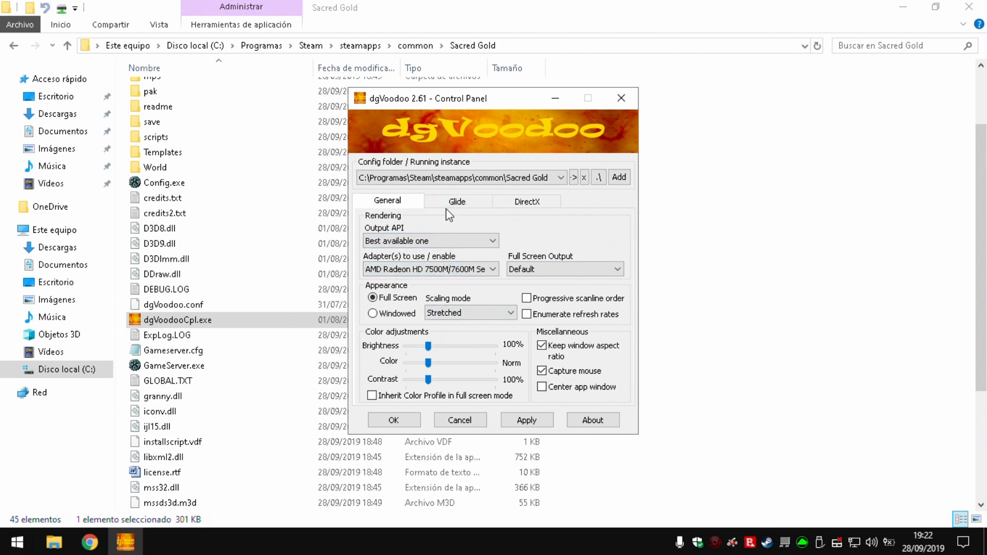
mouse_move(457, 201)
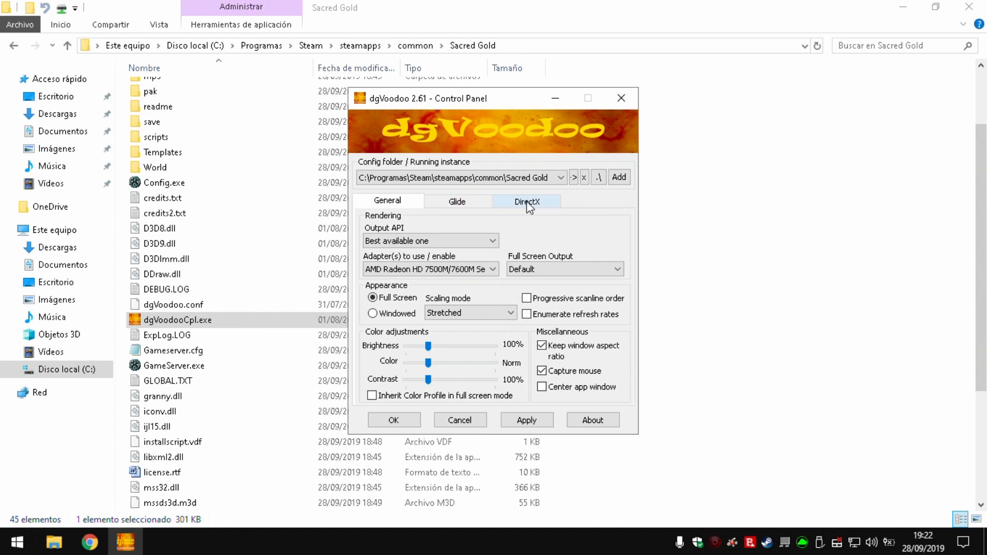
Set DirectX to 256 MB VRAM, Unforced resolution and App driven antialiasing, then save with OK
left_click(527, 200)
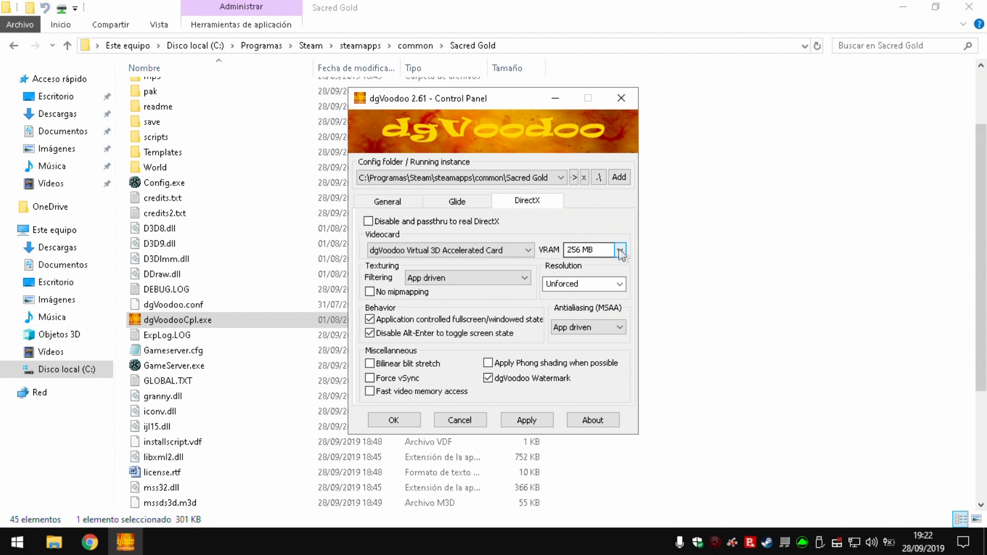
left_click(619, 250)
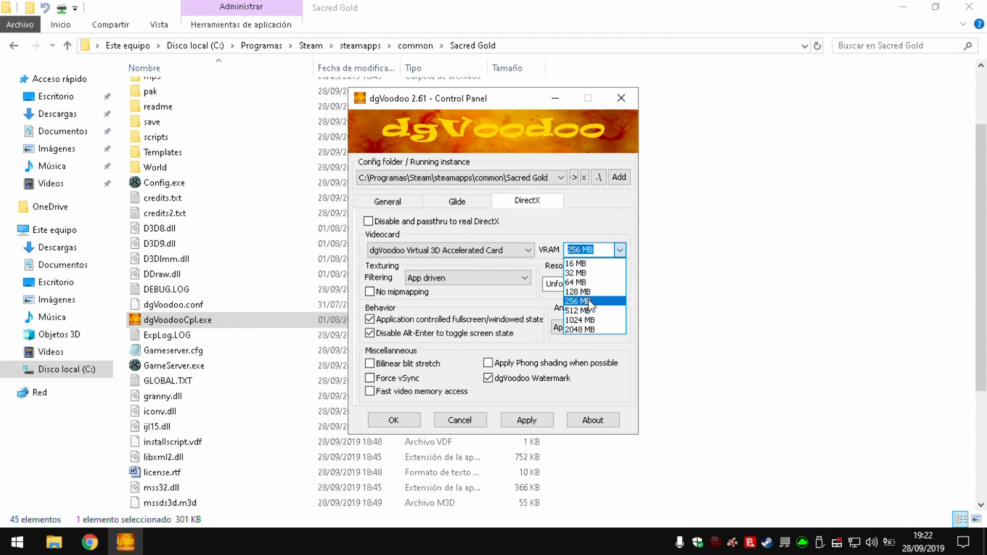
left_click(576, 301)
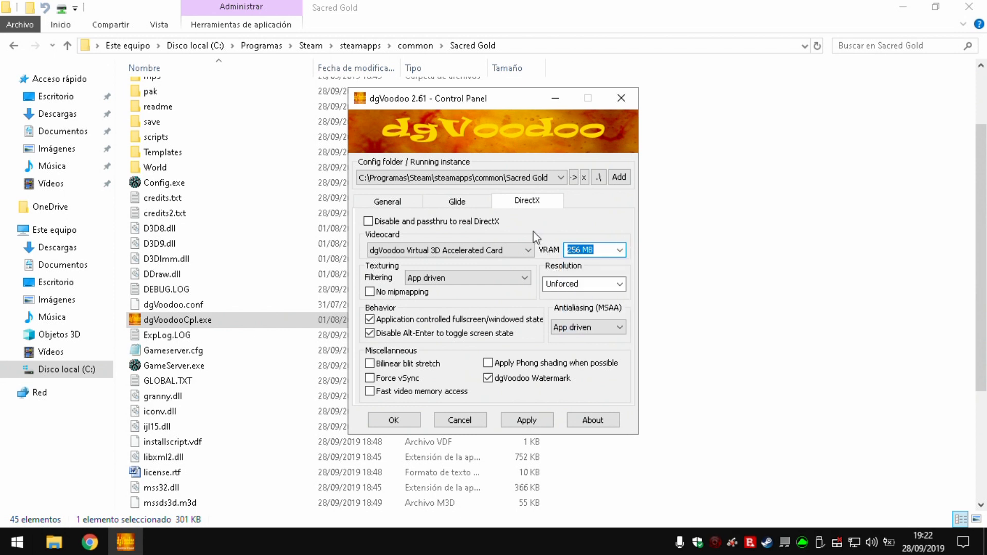
mouse_move(541, 248)
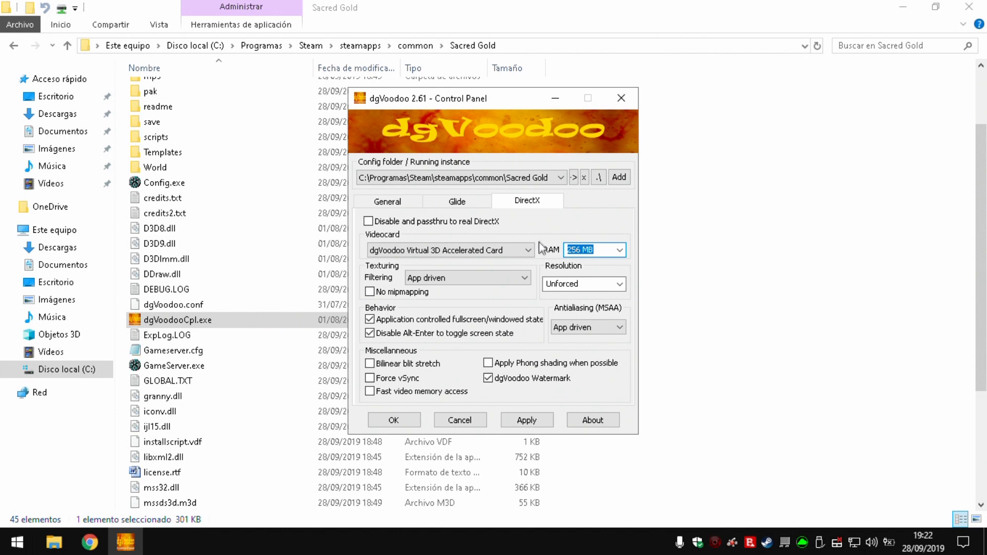
left_click(618, 284)
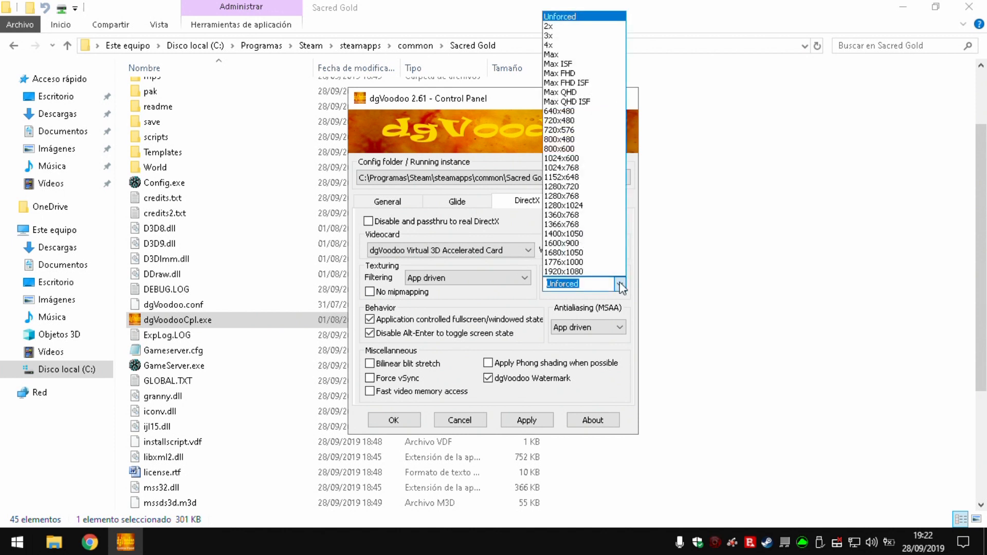
mouse_move(580, 214)
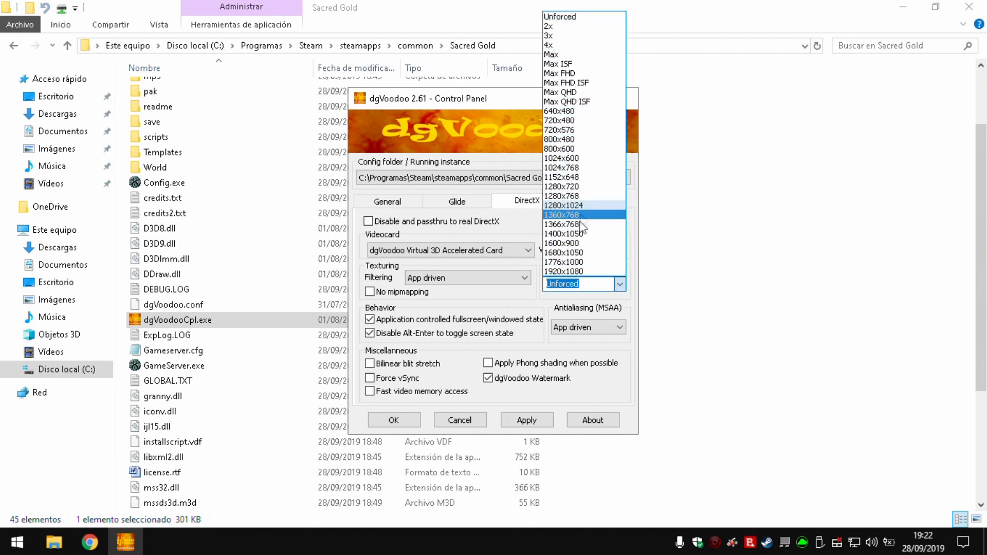
left_click(581, 284)
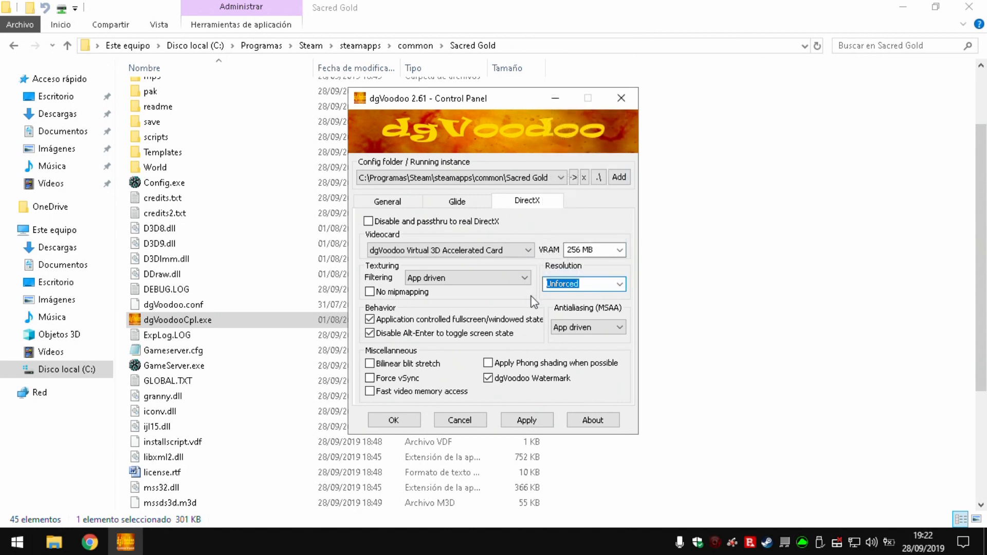
left_click(624, 327)
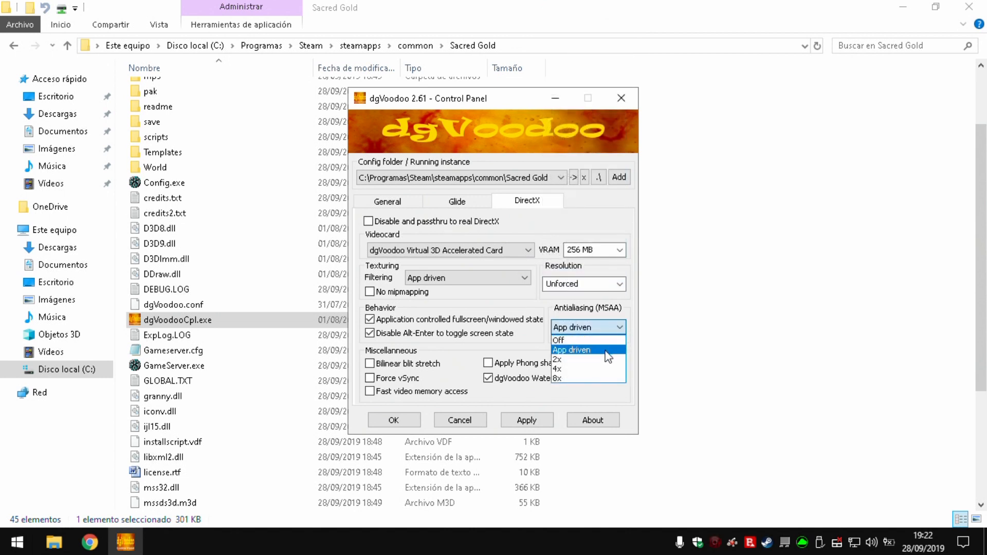
left_click(571, 349)
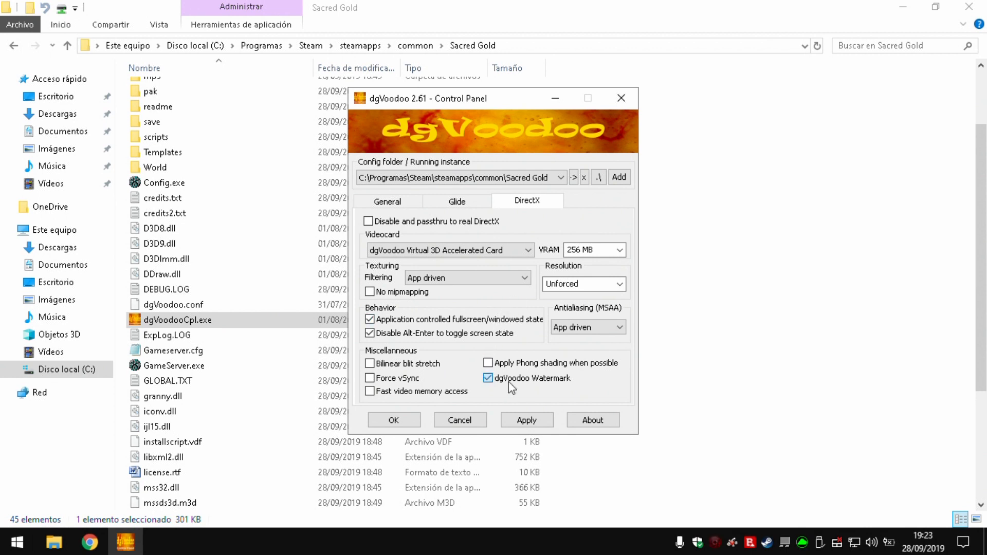
left_click(488, 377)
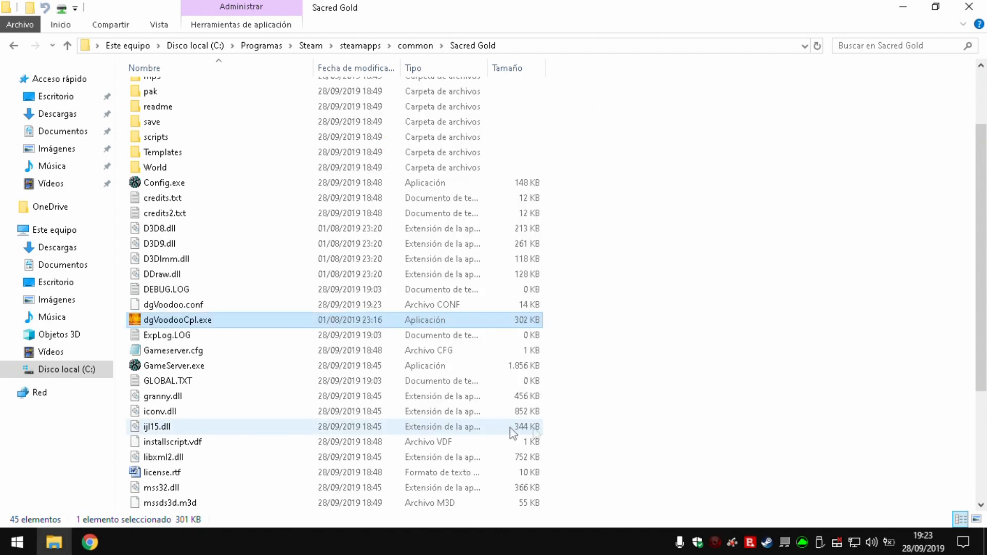
In Config.exe turn movies off, toggle 32-bit colour, keep fullscreen and compatibility mode, and confirm with OK
left_click(665, 433)
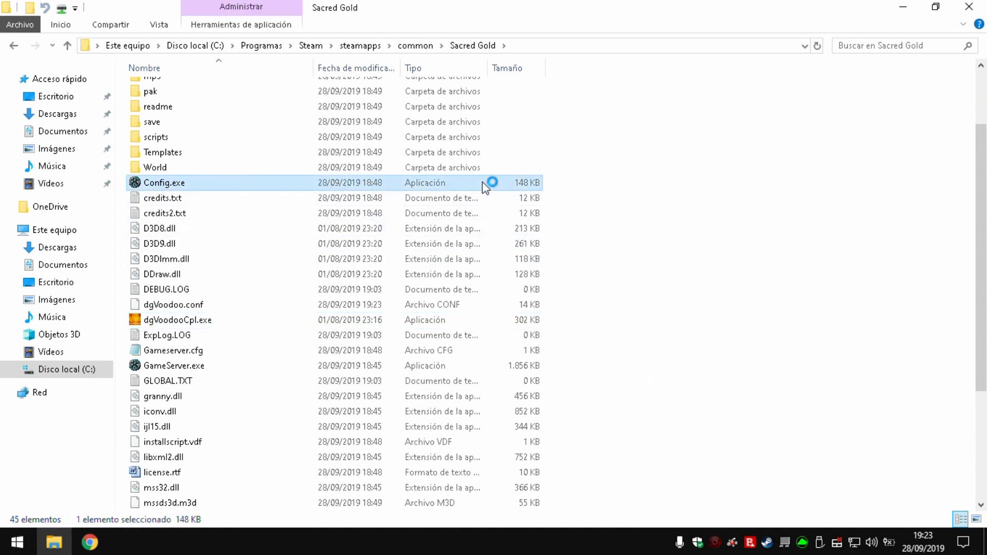
double_click(164, 183)
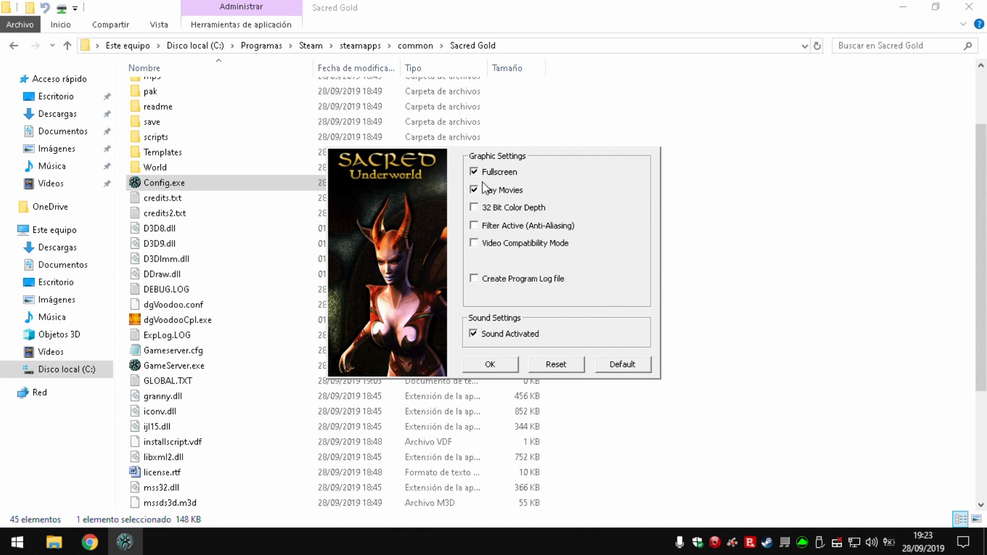
left_click(473, 189)
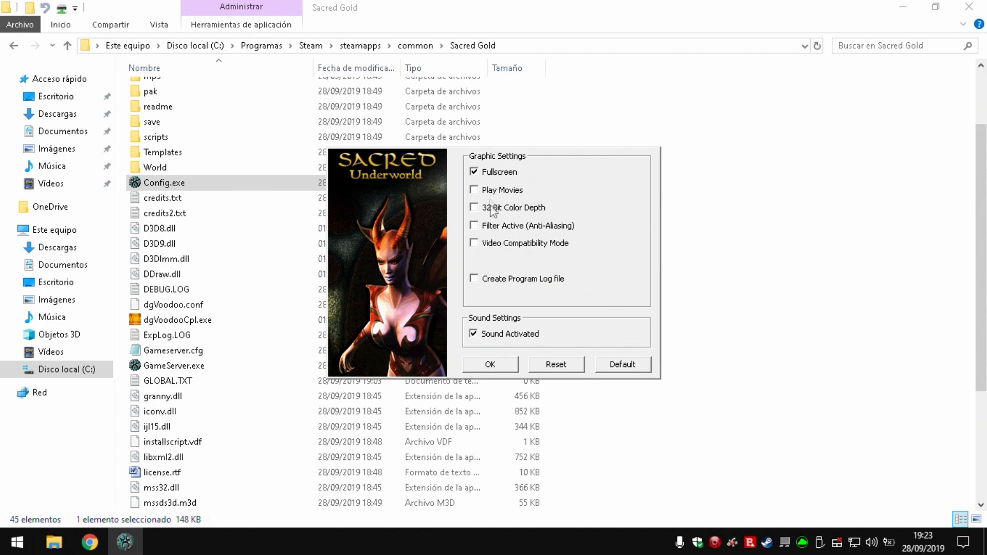
left_click(474, 242)
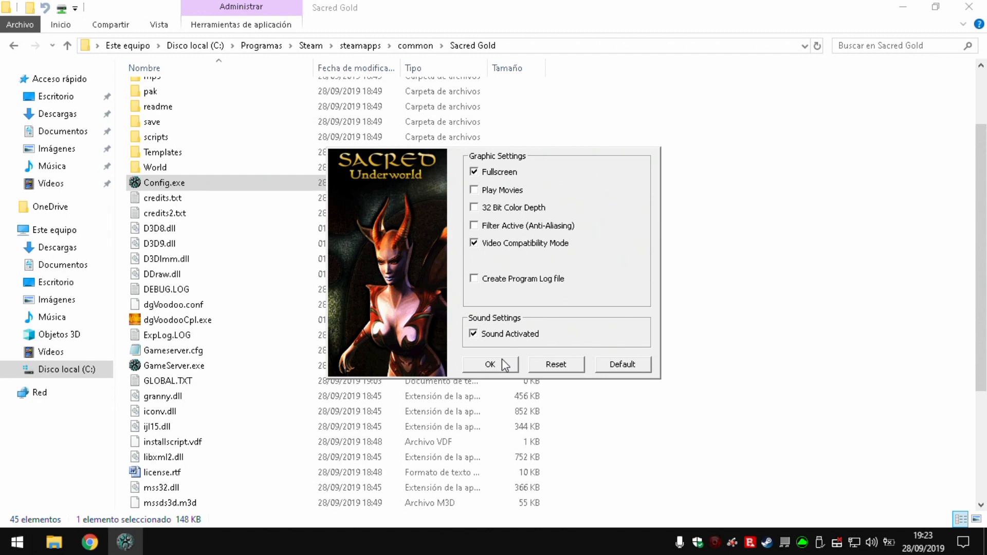
left_click(489, 364)
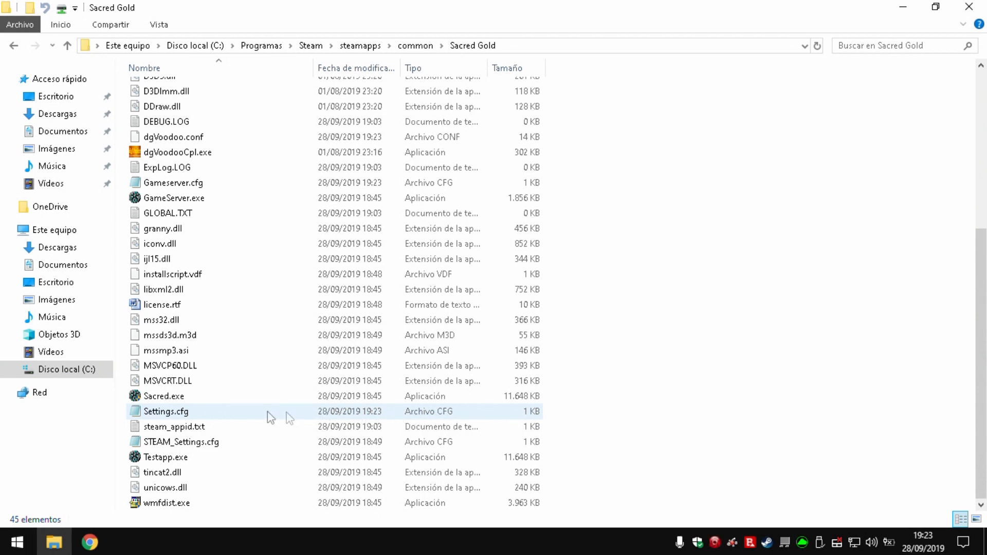
Append WAITRETRACE : 0 to the end of Settings.cfg in Notepad and save it on close
right_click(165, 411)
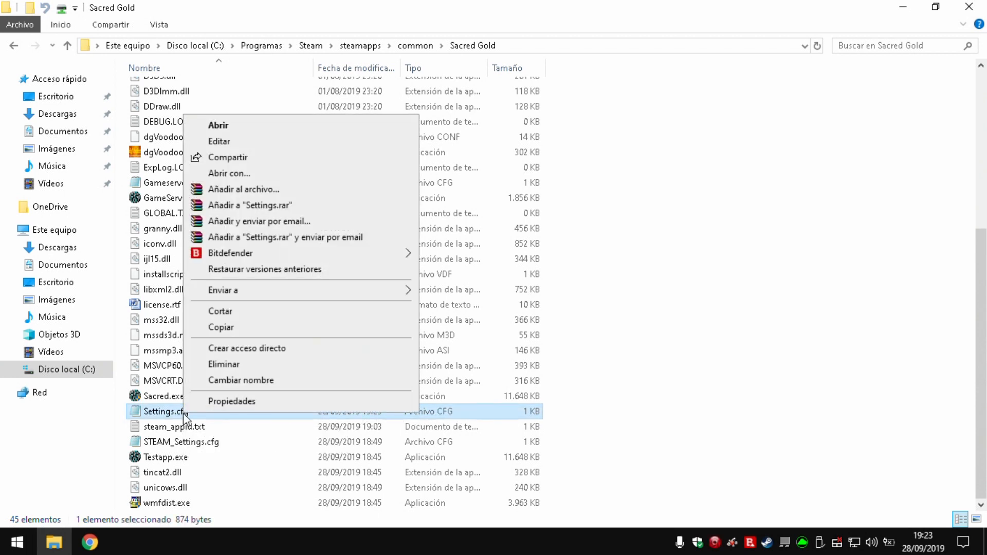
left_click(261, 175)
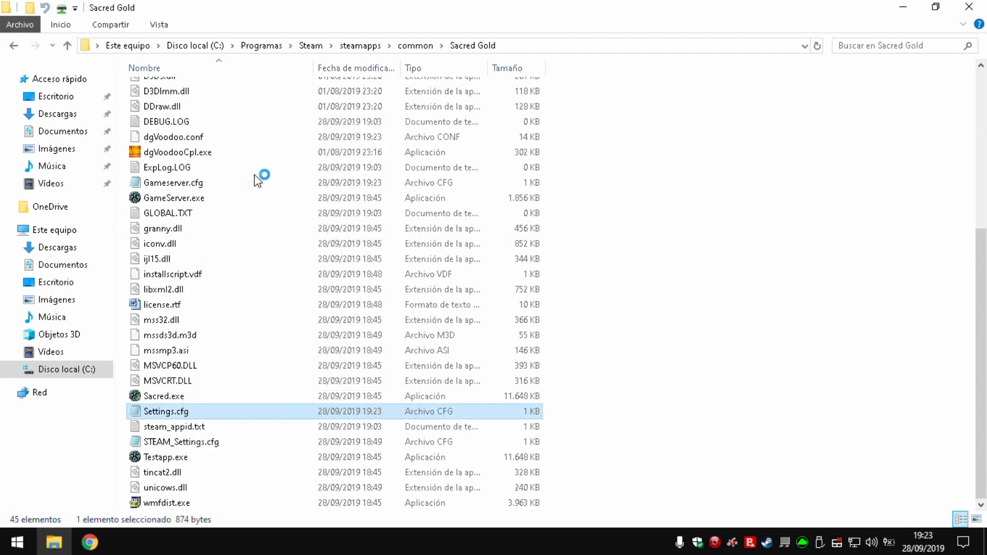
double_click(166, 412)
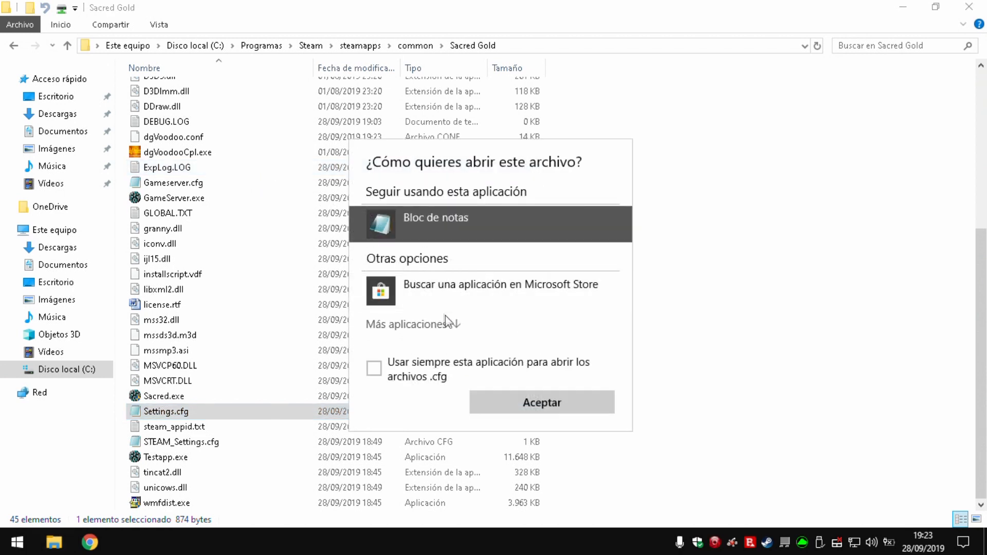
left_click(409, 324)
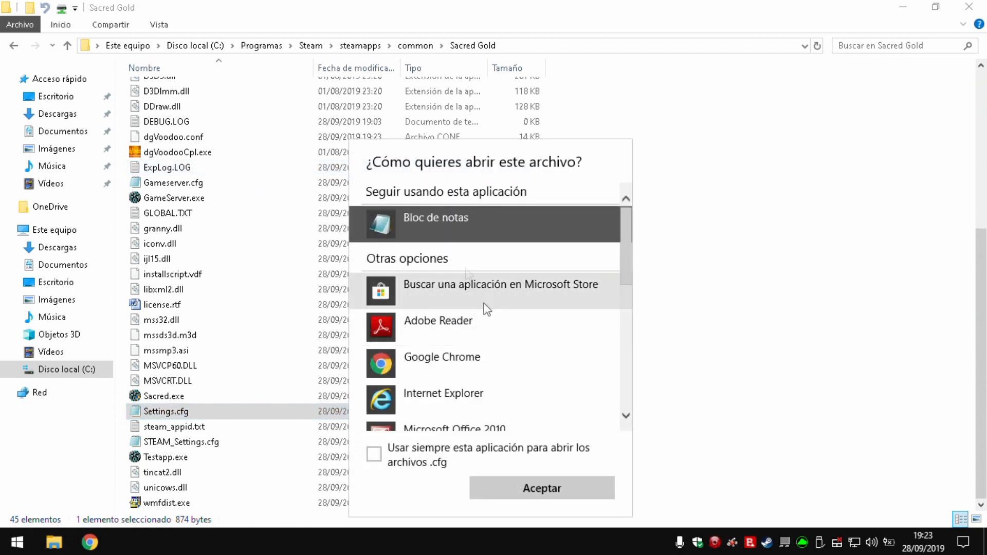
left_click(539, 487)
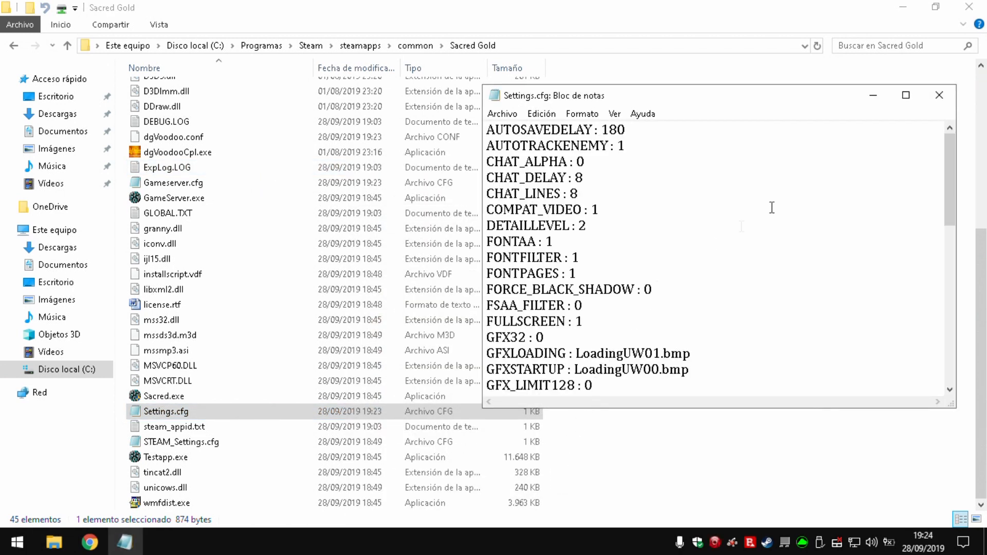
scroll("down", 3)
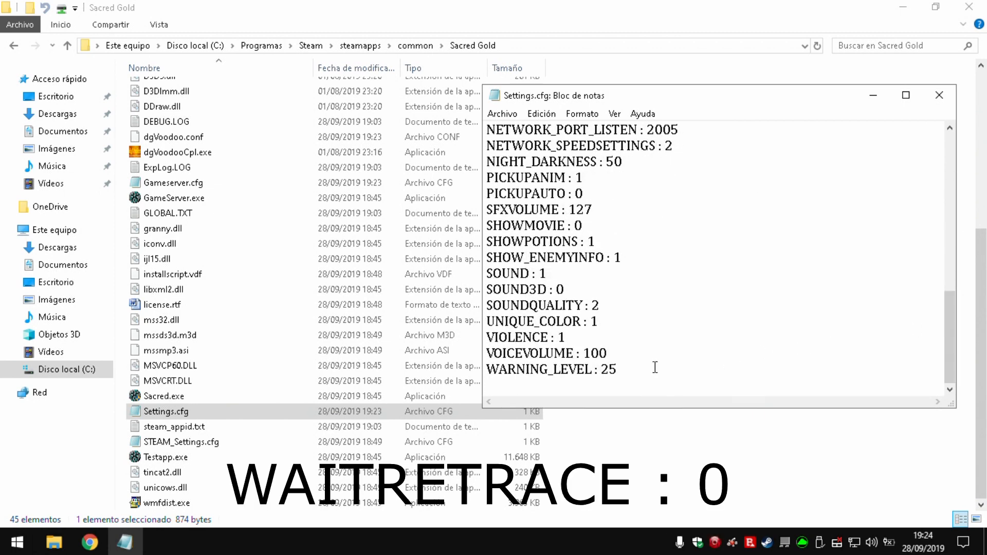
type("WAITRETRACE : 0")
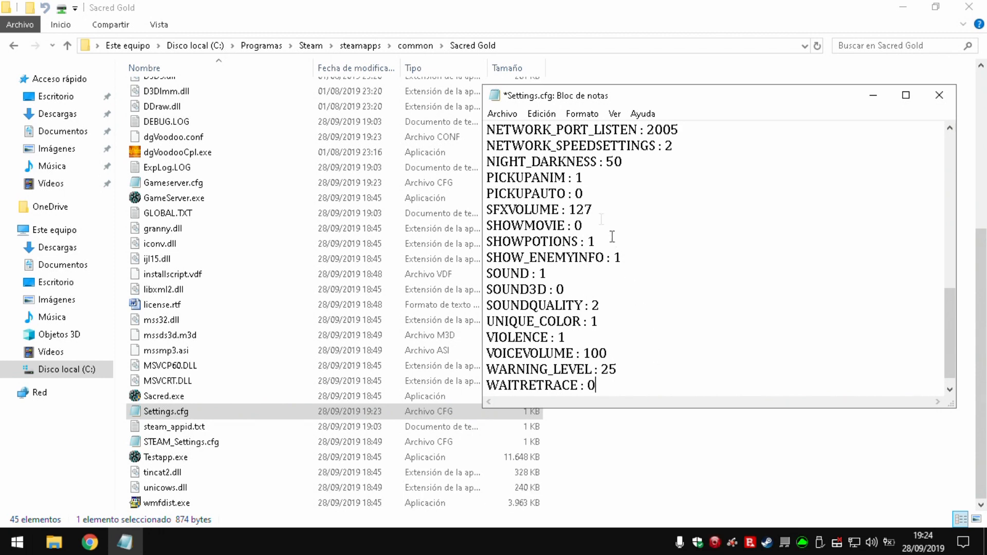
left_click(502, 114)
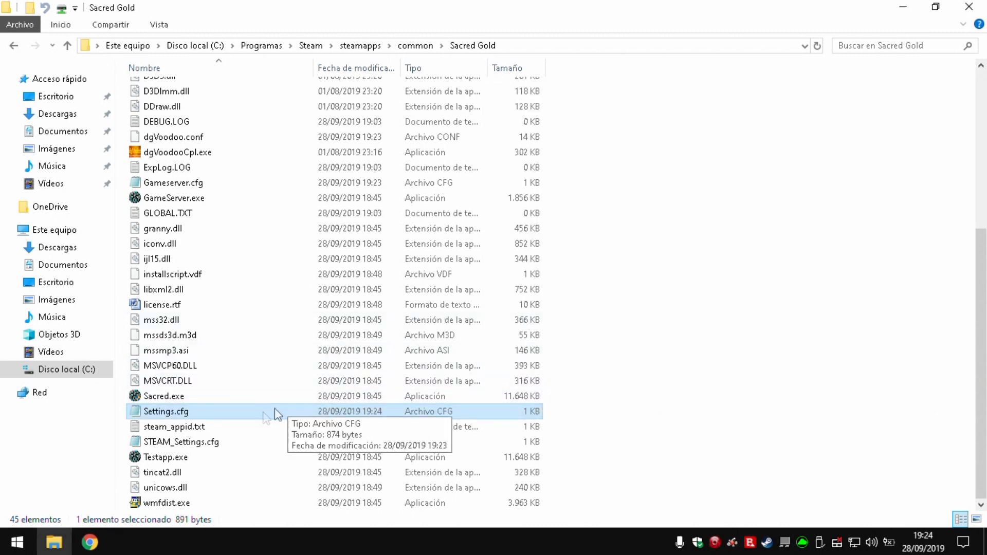
Append WAITRETRACE : 0 to STEAM_Settings.cfg, save it and close Notepad
double_click(181, 441)
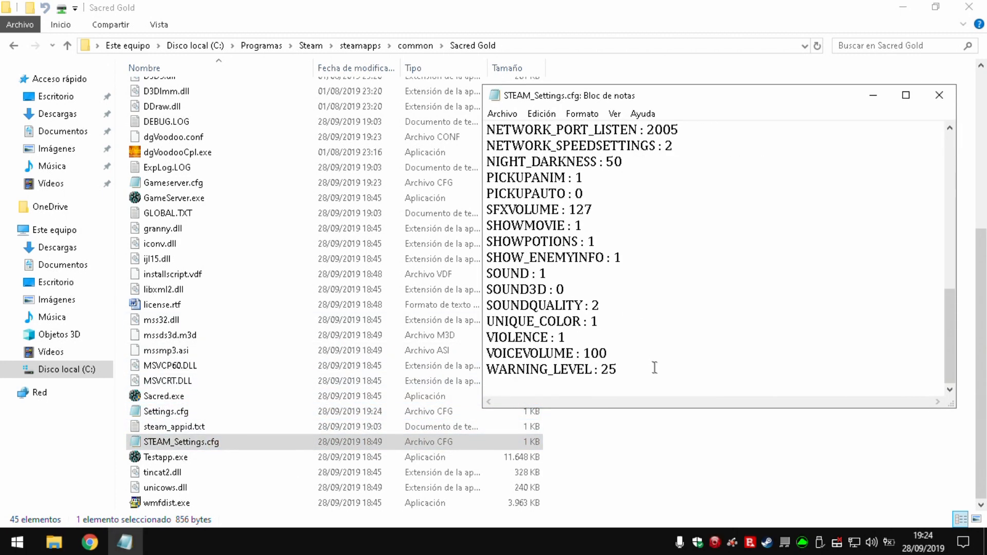
type("WAITRETRACE : 0")
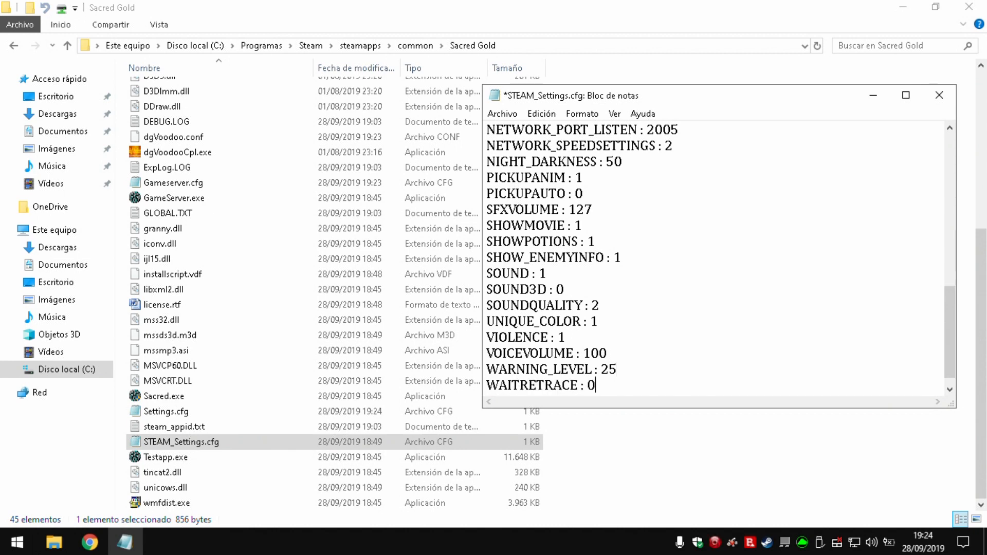
left_click(502, 114)
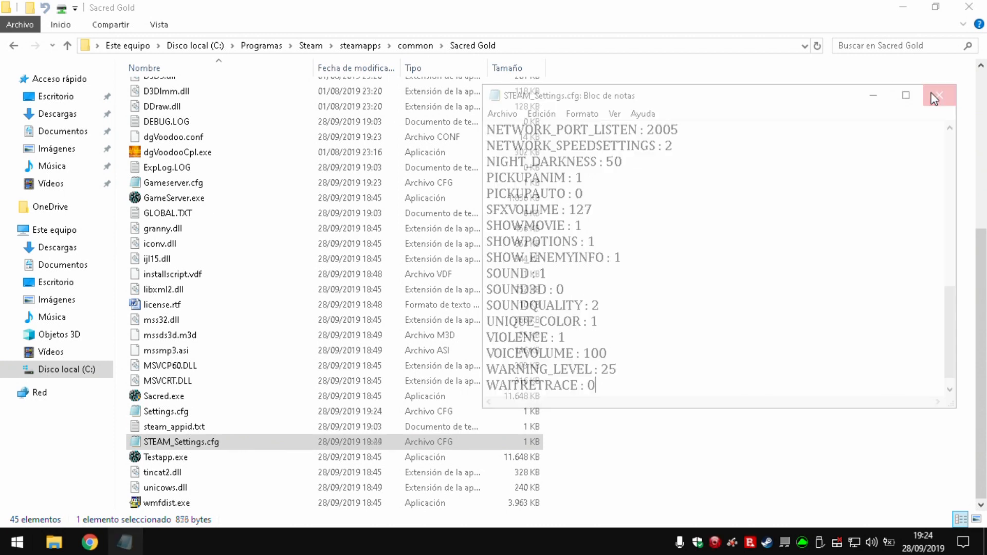
left_click(938, 95)
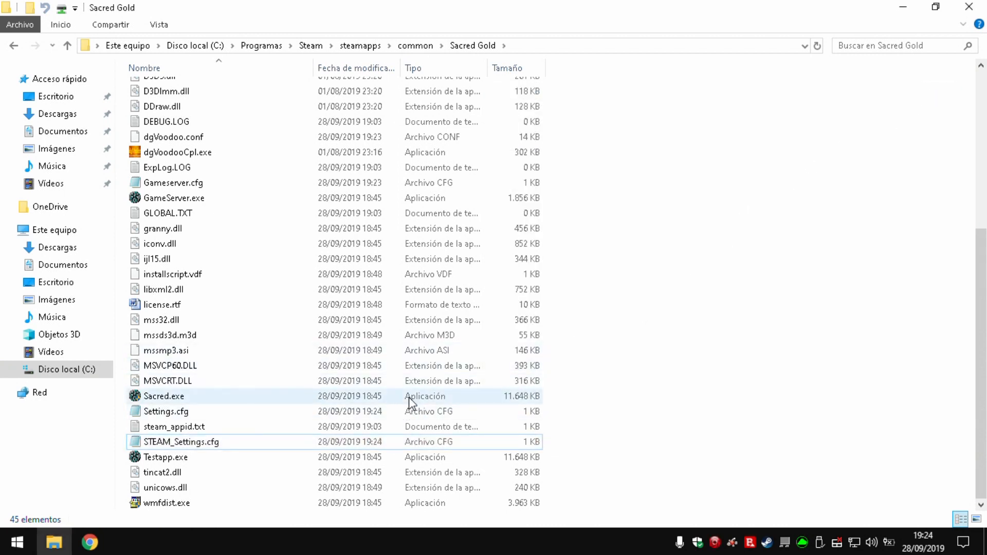
Show the Compatibilidad settings in Sacred.exe's Propiedades dialog
right_click(163, 395)
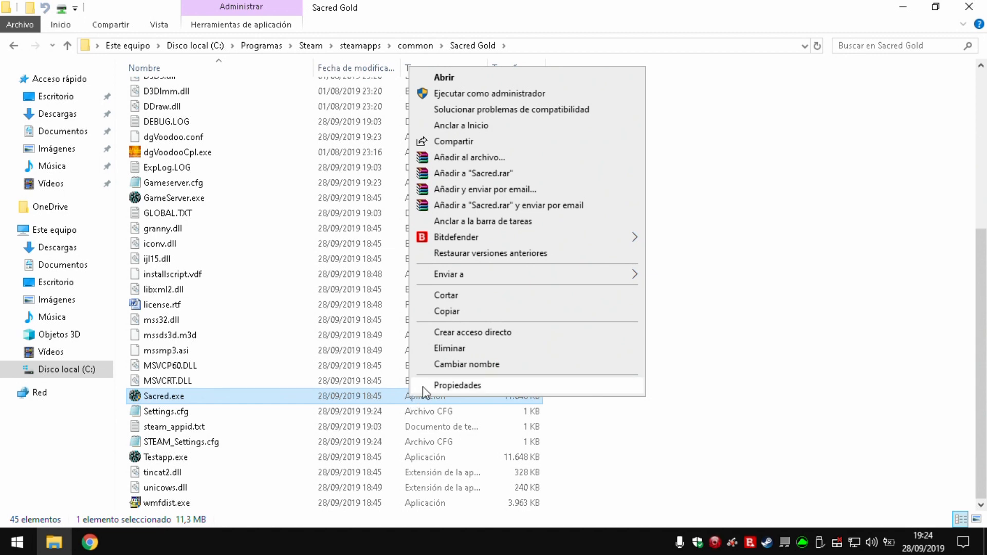
left_click(457, 385)
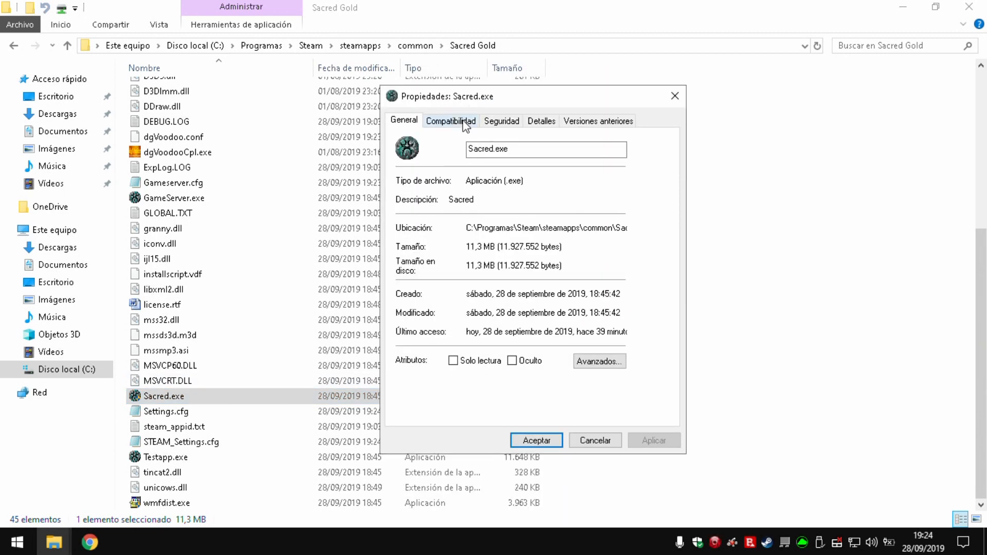
left_click(450, 120)
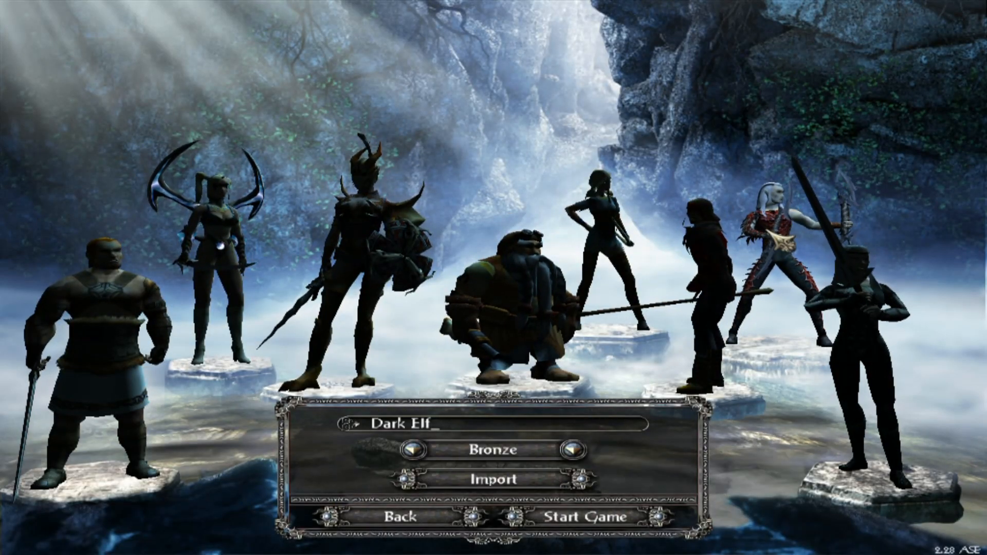
Begin a Dark Elf game, dismiss the dream intro, show the ~60 FPS counter and bring up the menu
left_click(585, 516)
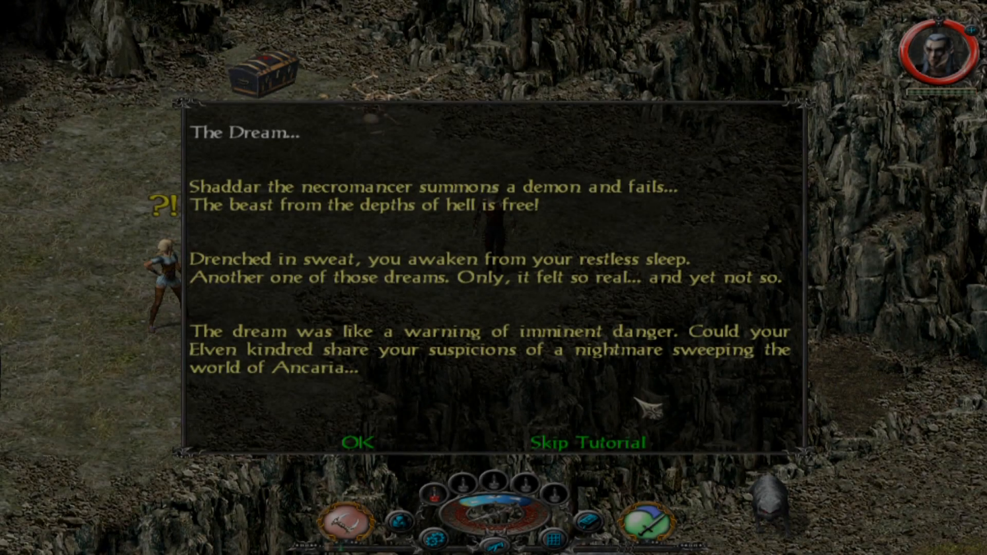
left_click(358, 442)
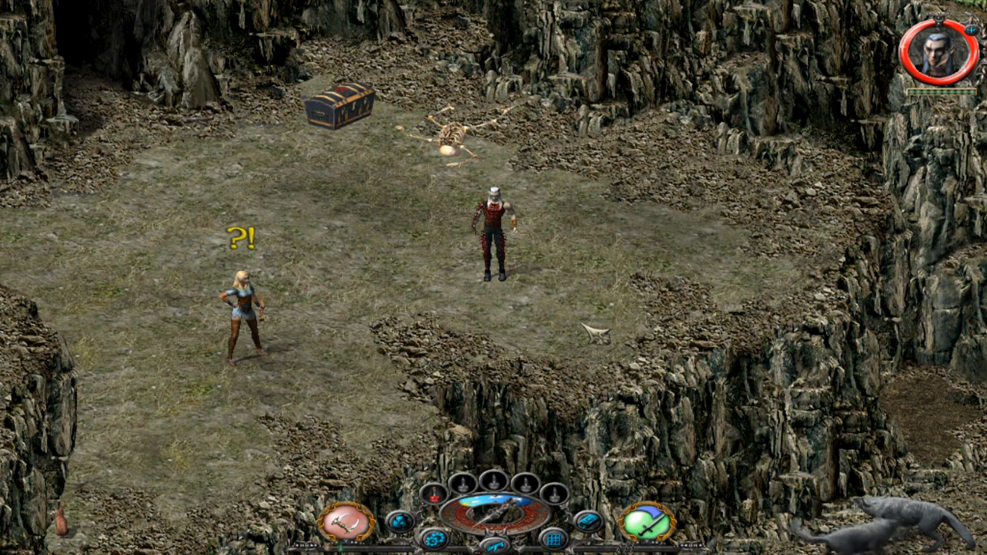
key("ctrl+f")
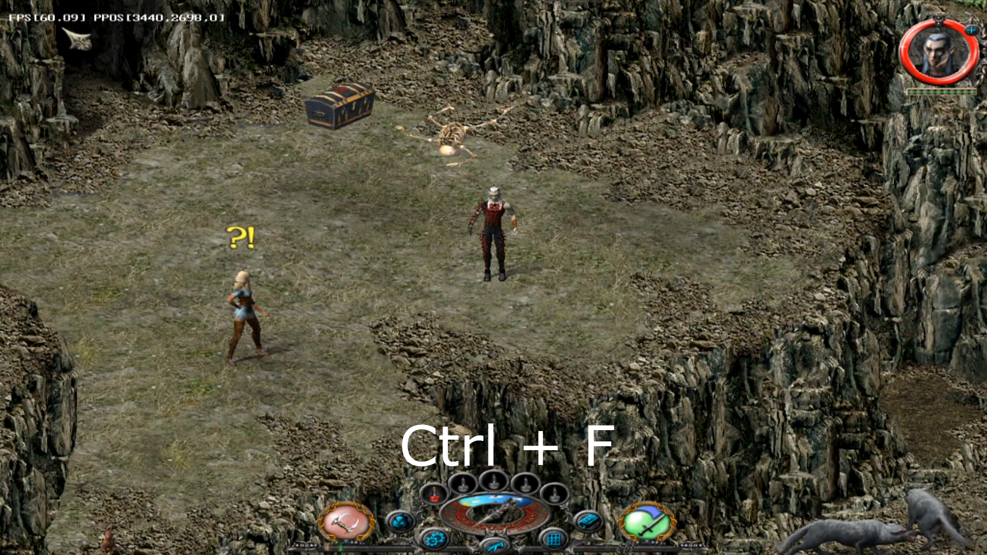
key("ctrl+f")
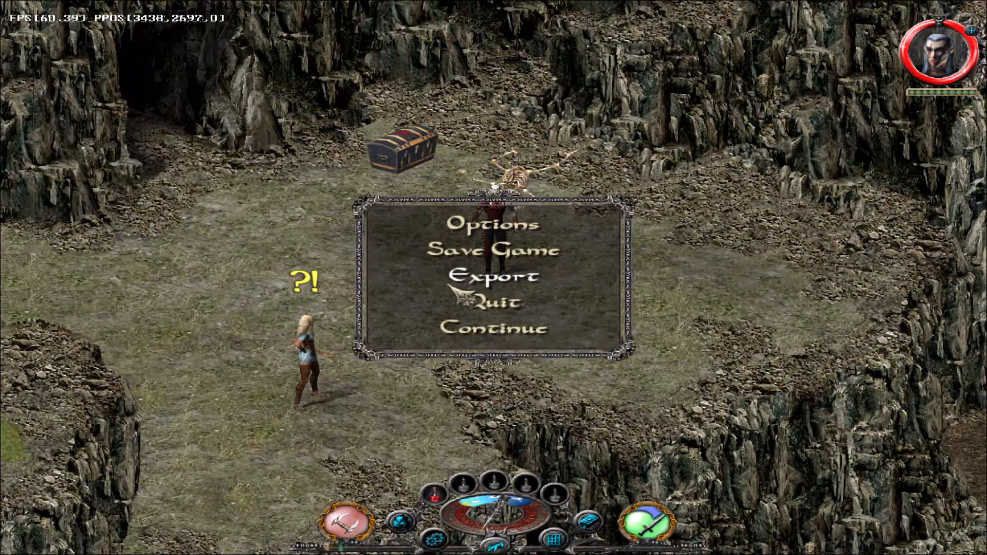
In Options choose Low graphic details and 2D low-effects sound, then resume play
left_click(487, 225)
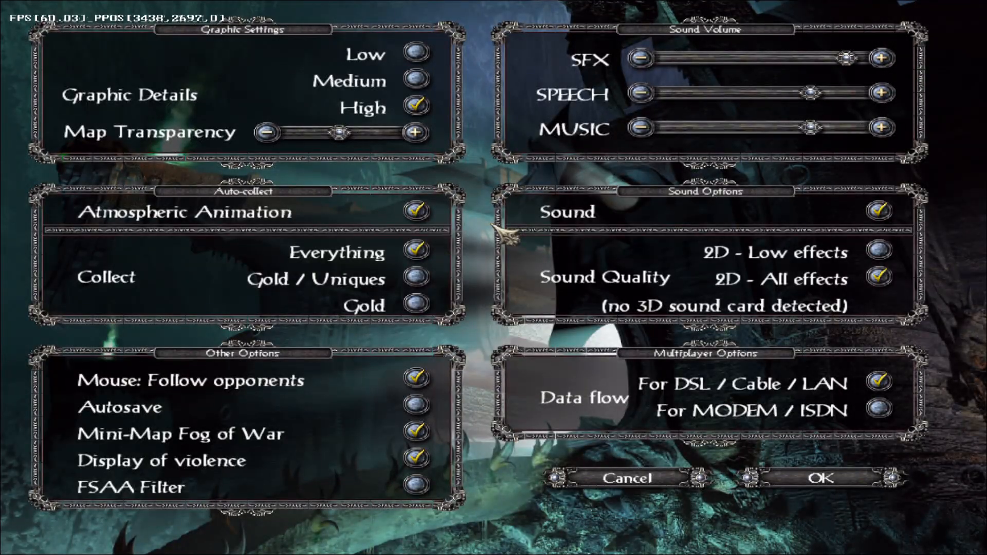
left_click(414, 53)
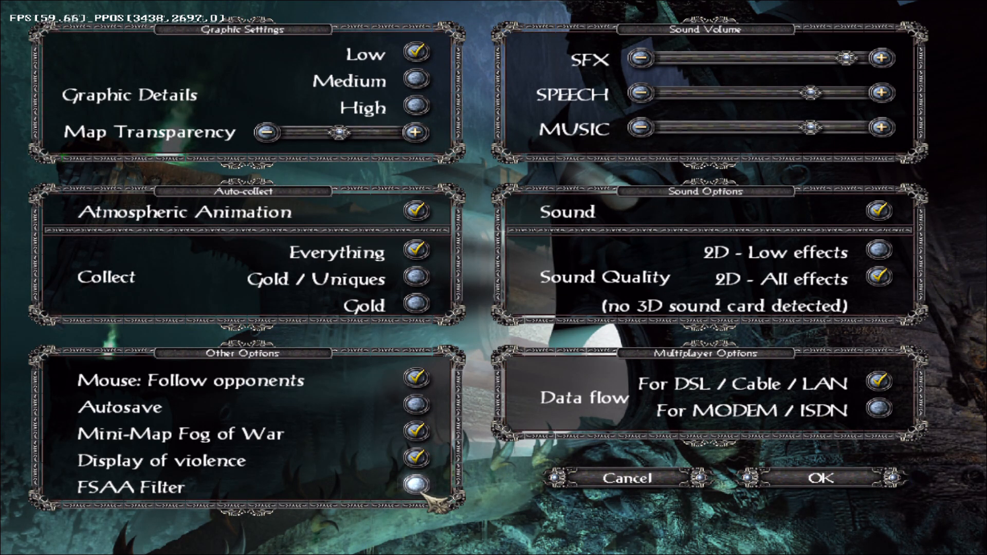
left_click(877, 252)
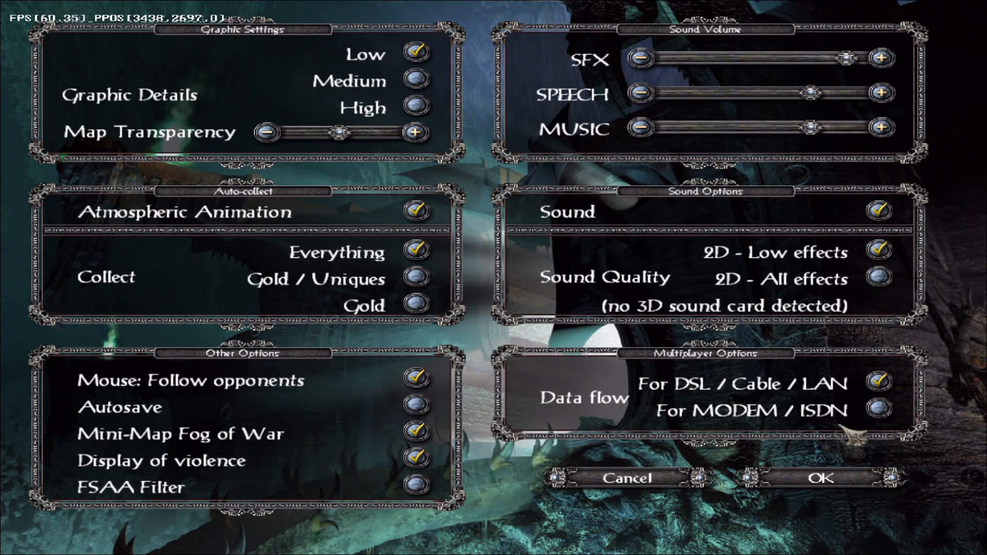
left_click(818, 478)
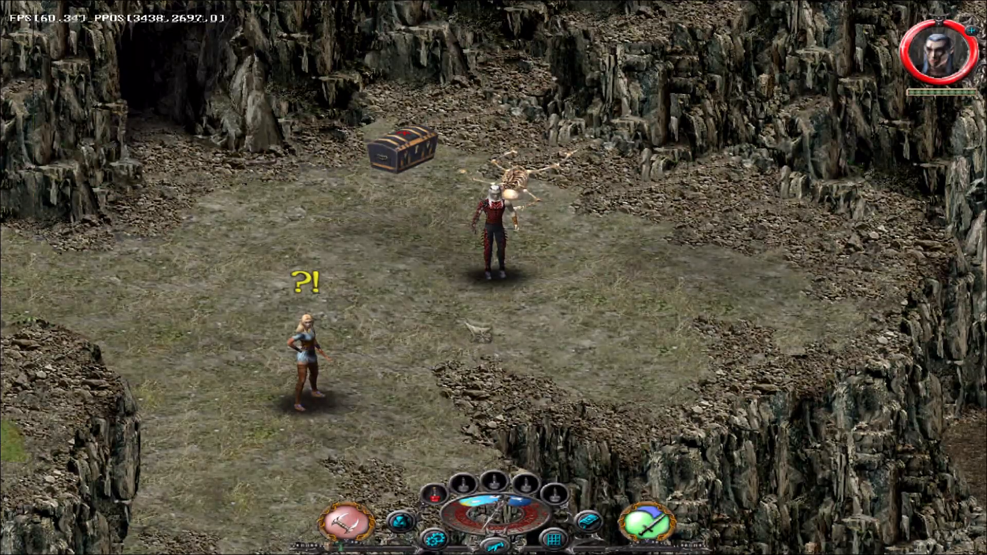